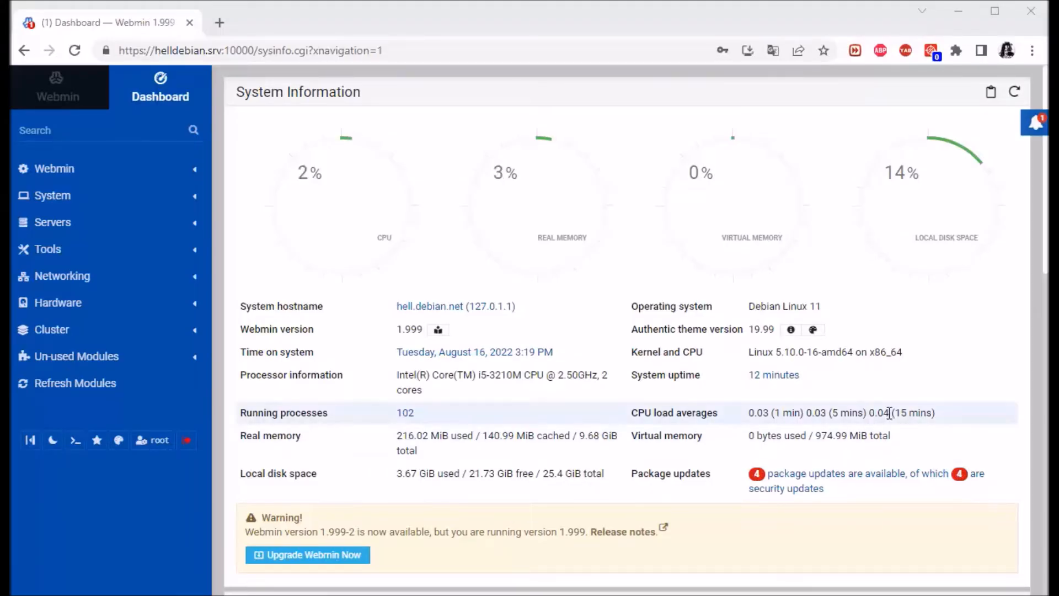
mouse_move(501, 355)
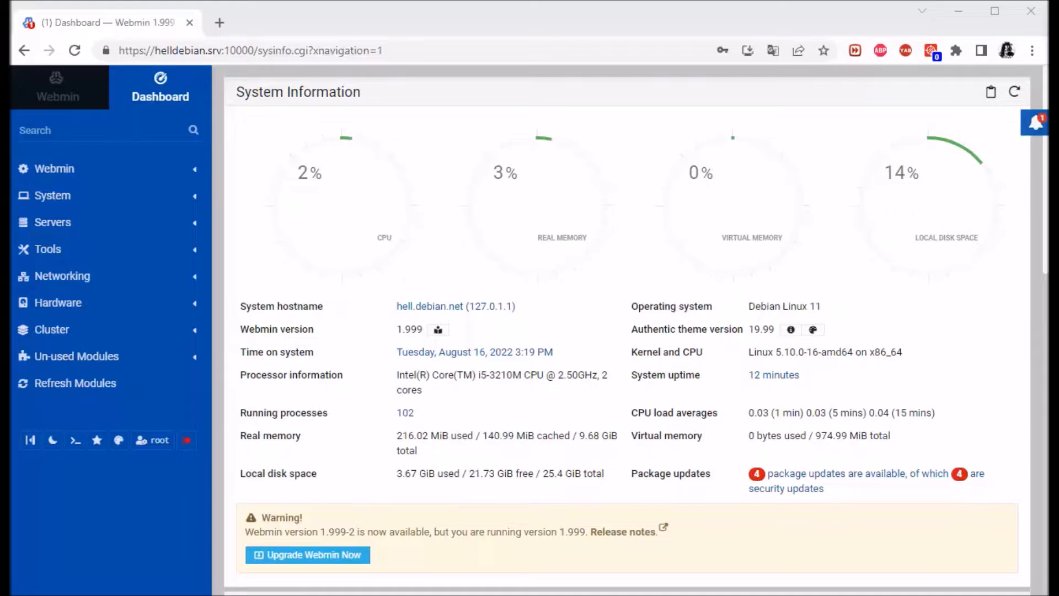
mouse_move(64, 195)
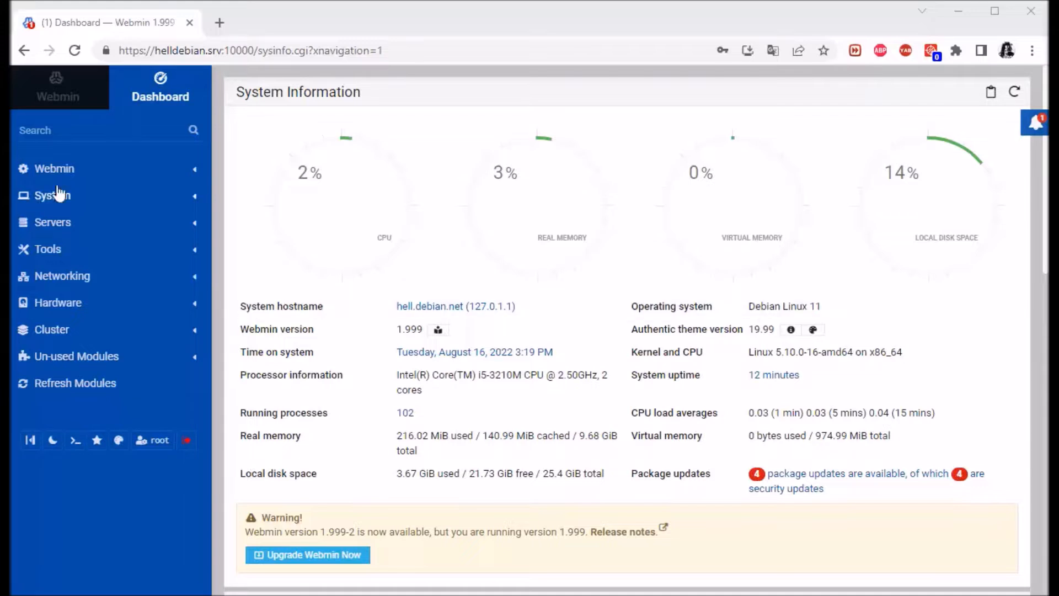
Expand the sidebar Webmin category and enter the Webmin Configuration module
click(53, 169)
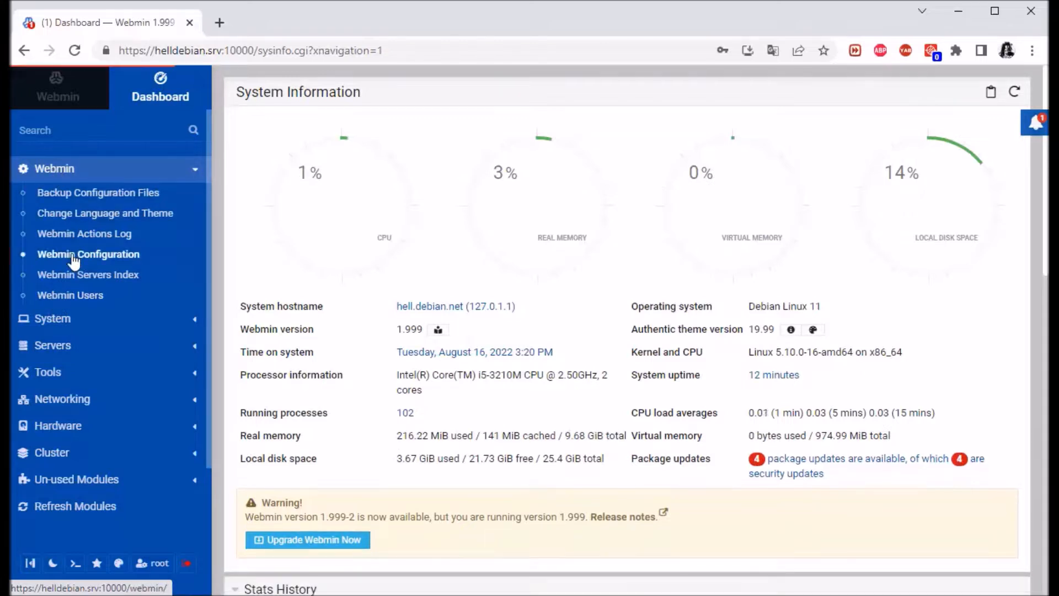
click(88, 254)
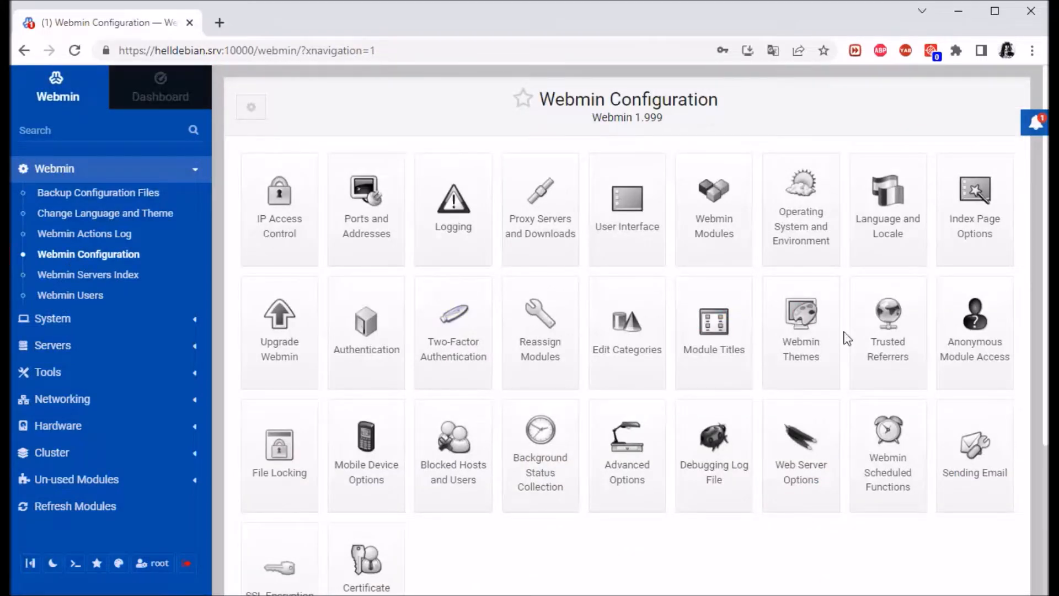
scroll(down, 3)
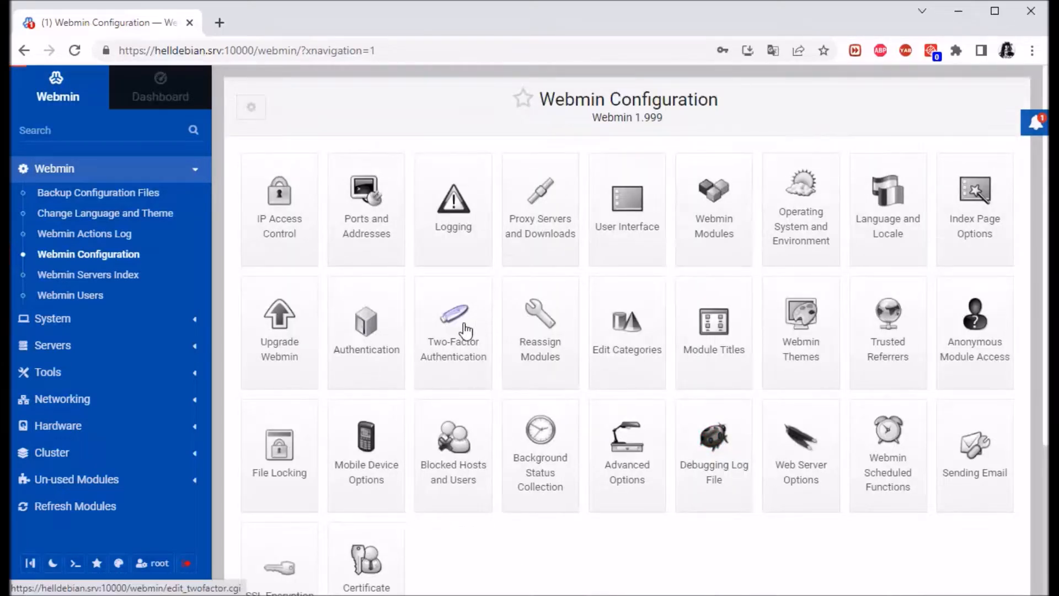
View the Authentication provider list showing None, Google Authenticator and Authy
click(452, 314)
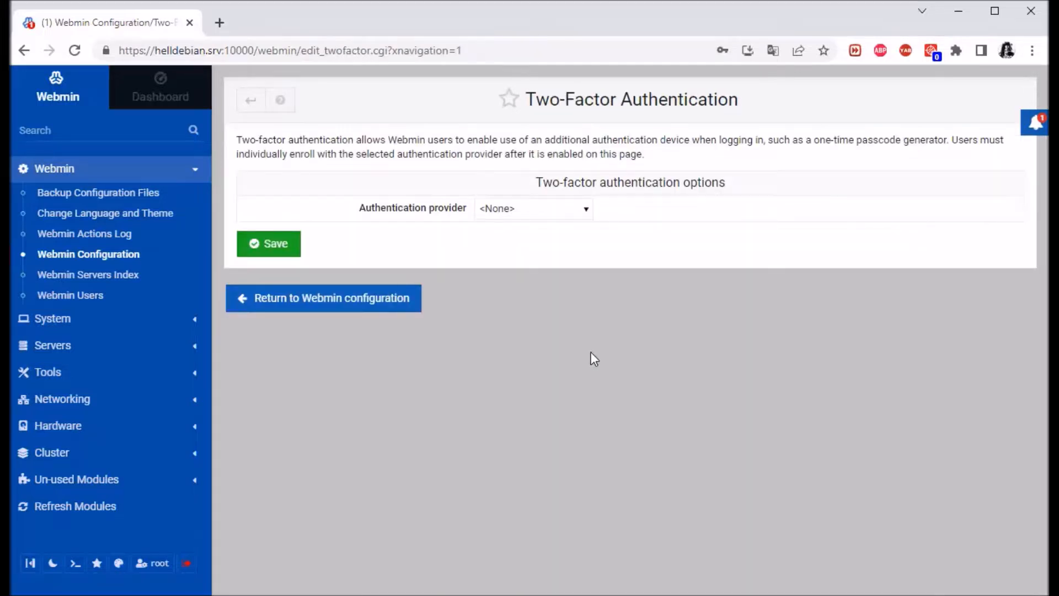
mouse_move(430, 232)
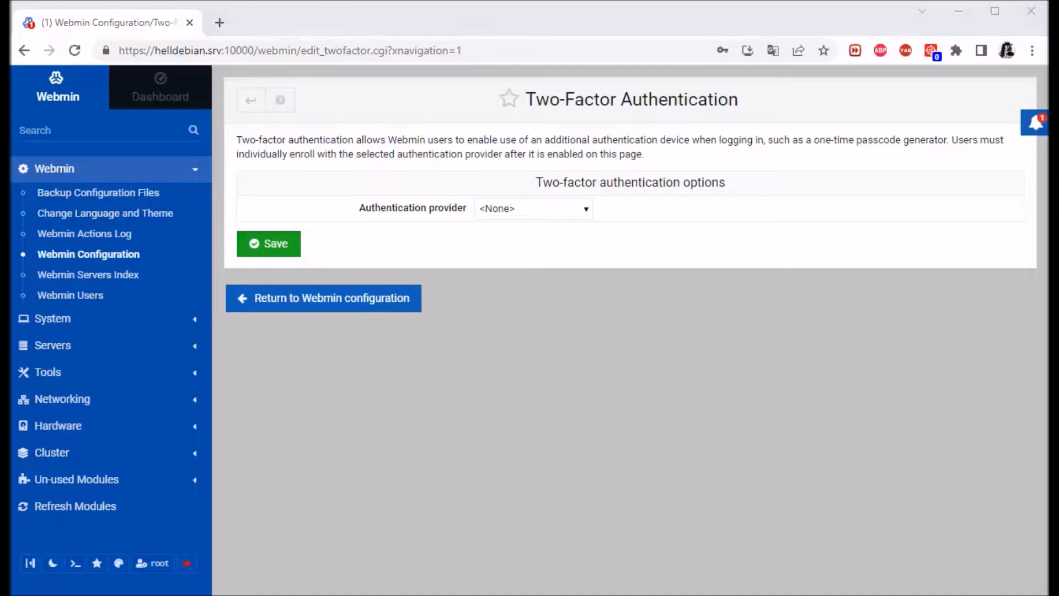
mouse_move(555, 229)
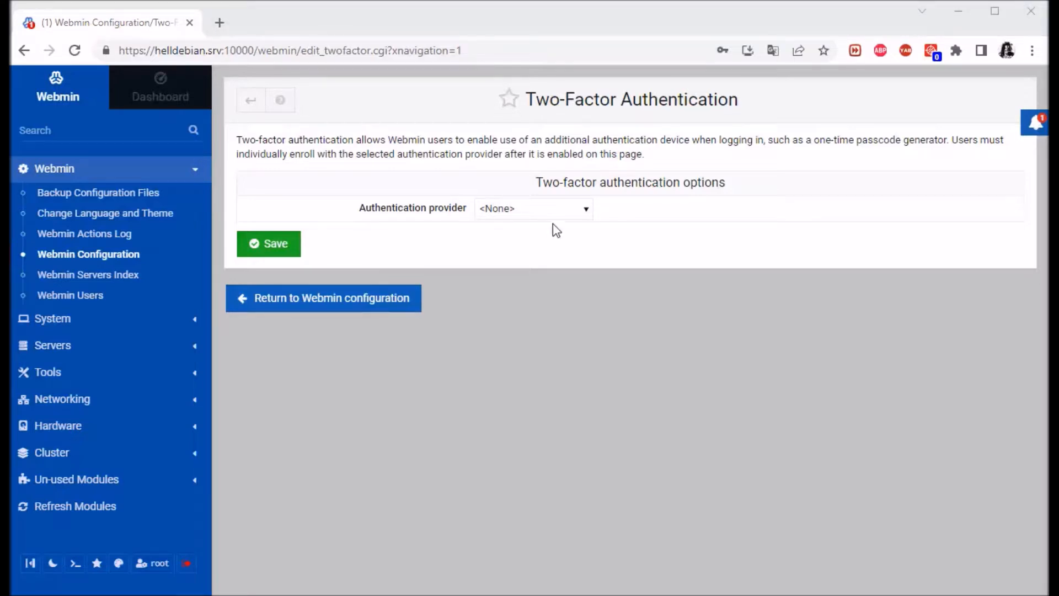
click(533, 209)
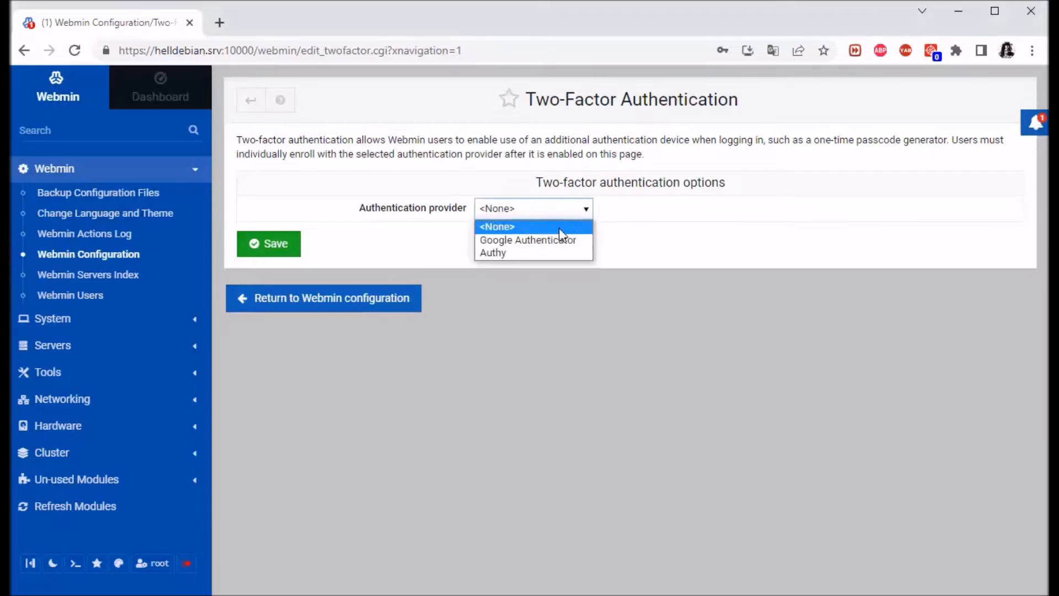
mouse_move(554, 240)
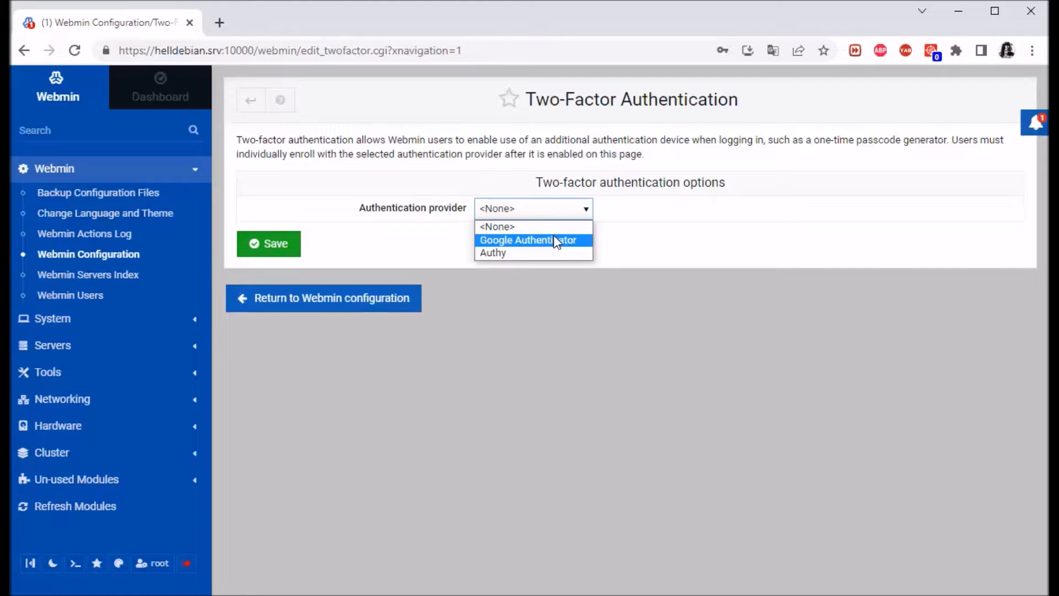
mouse_move(532, 258)
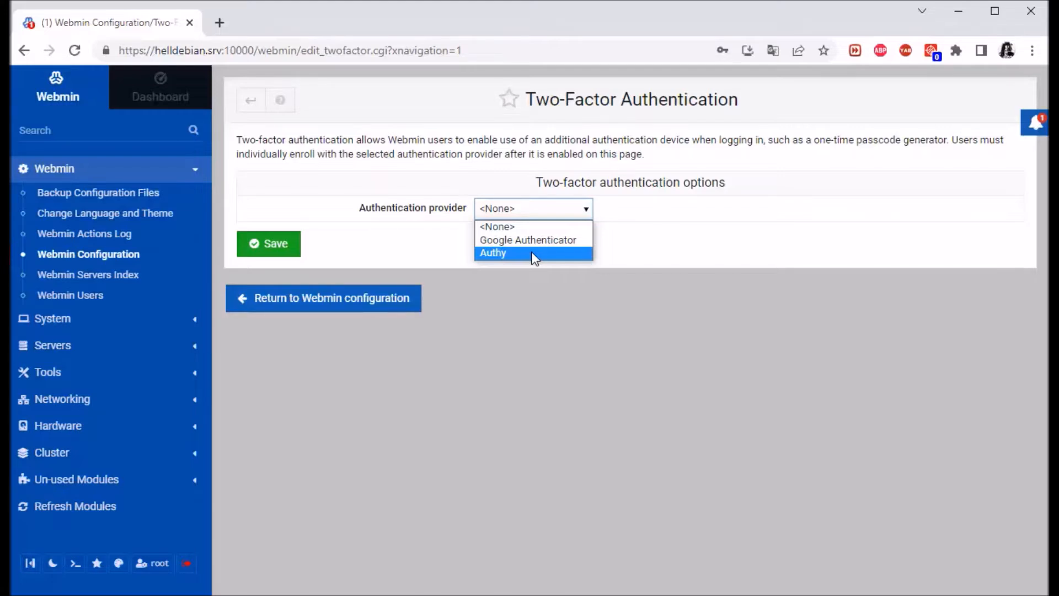
mouse_move(525, 263)
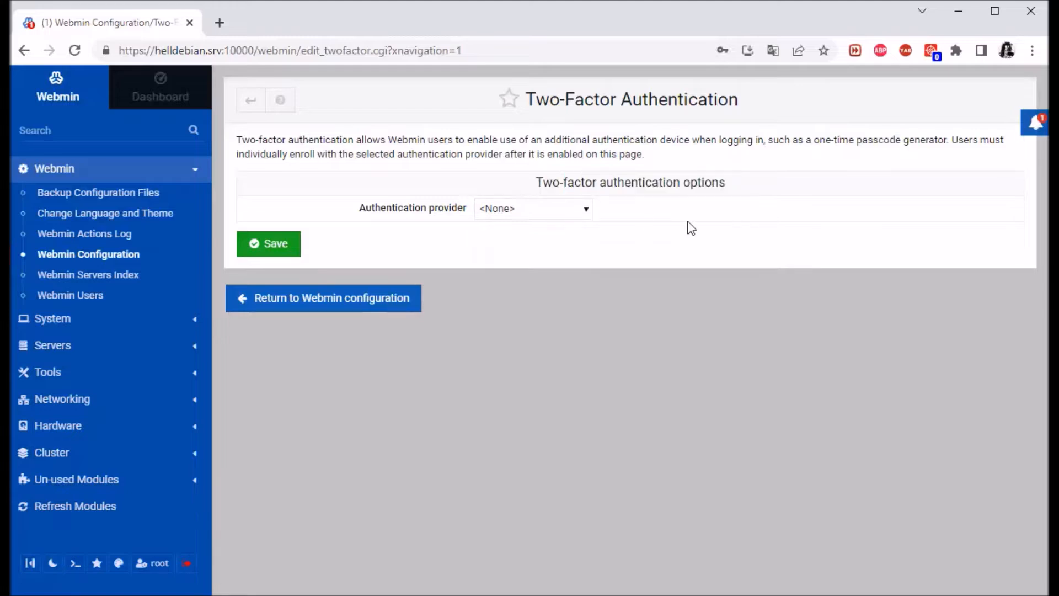
click(533, 208)
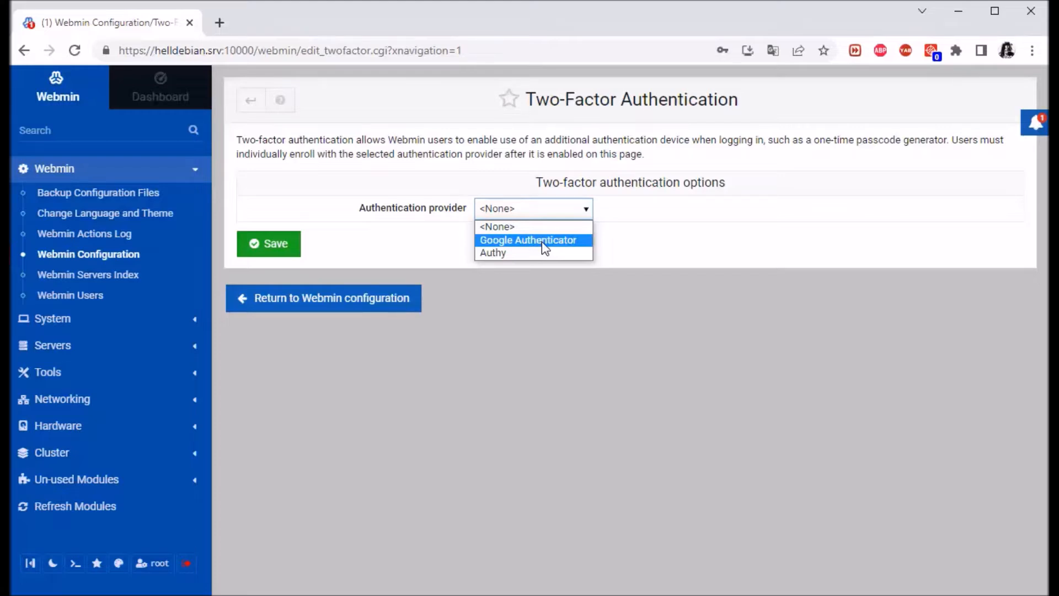
mouse_move(534, 258)
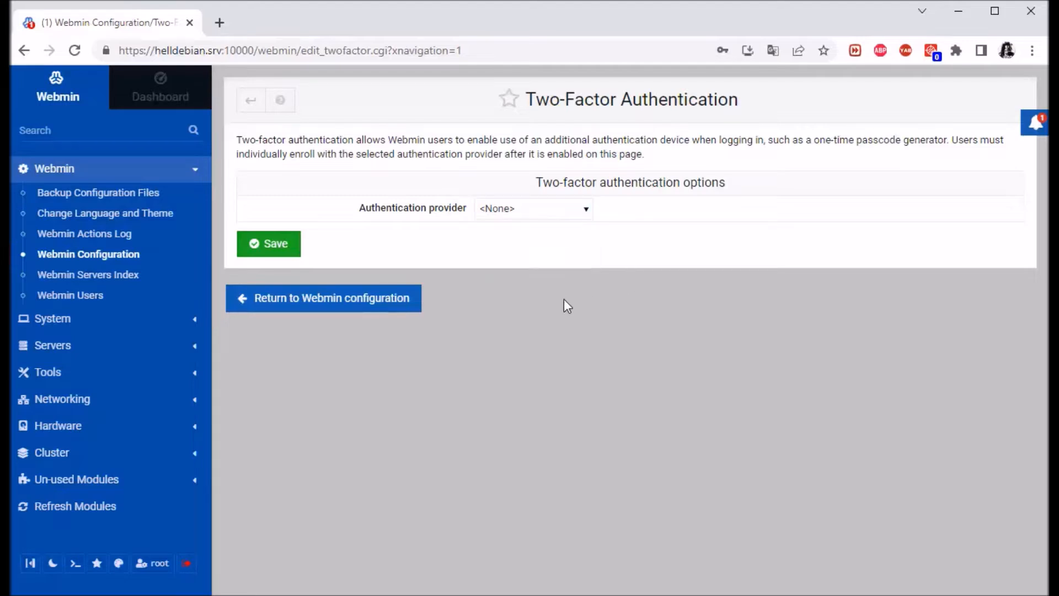
click(533, 208)
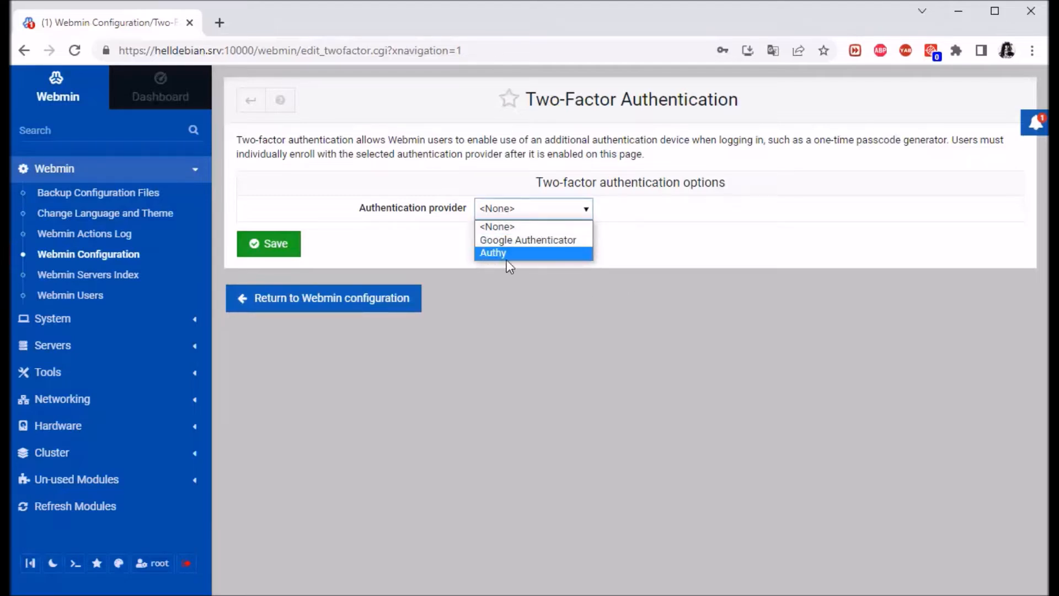
mouse_move(505, 269)
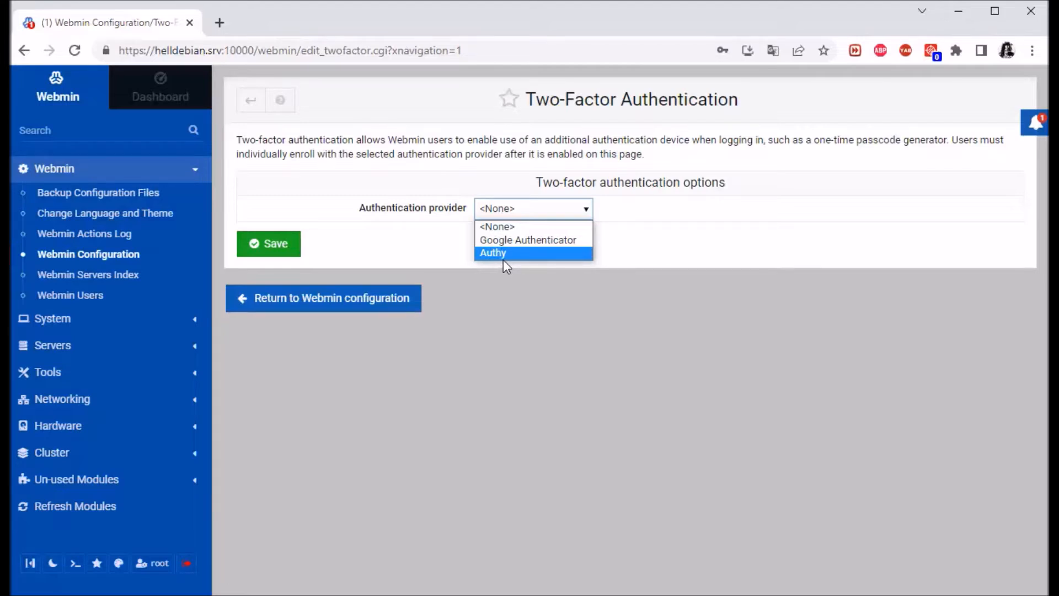
mouse_move(536, 274)
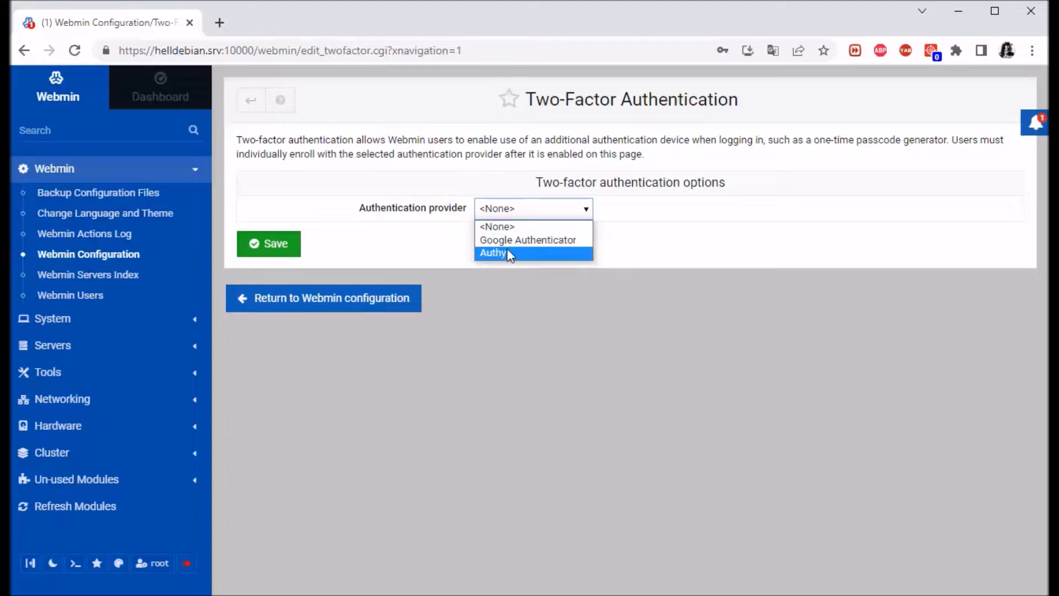
mouse_move(532, 240)
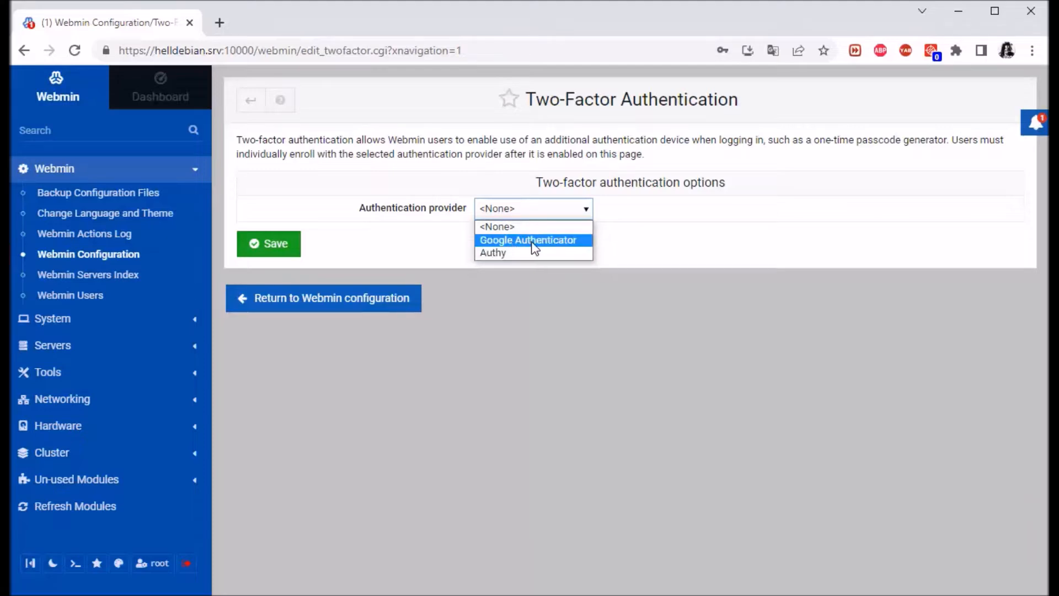
Save Google Authenticator as provider, getting the missing Authen::OATH module error
click(527, 240)
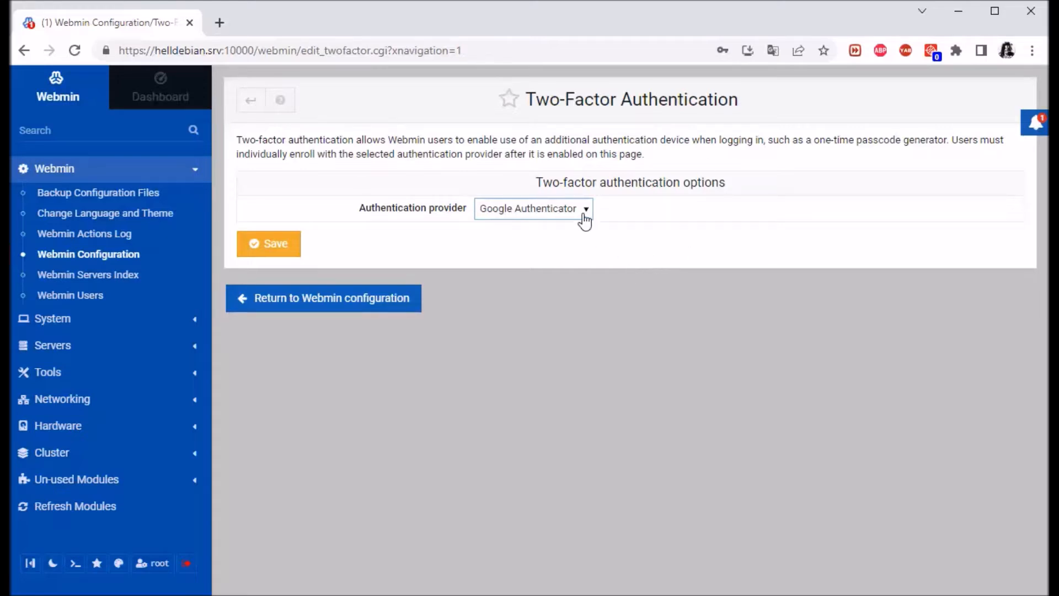
mouse_move(289, 232)
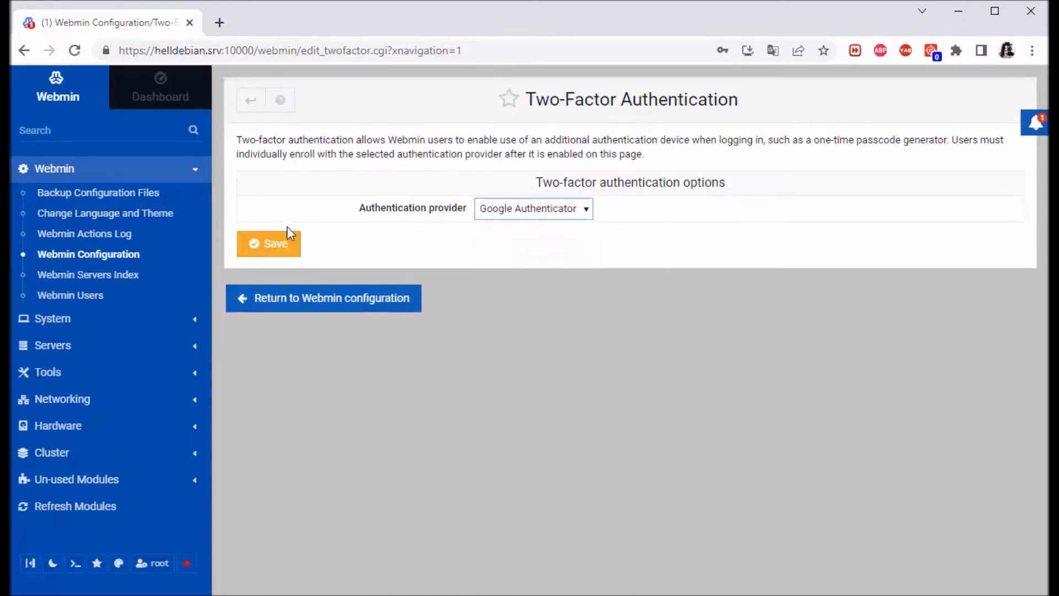
click(268, 242)
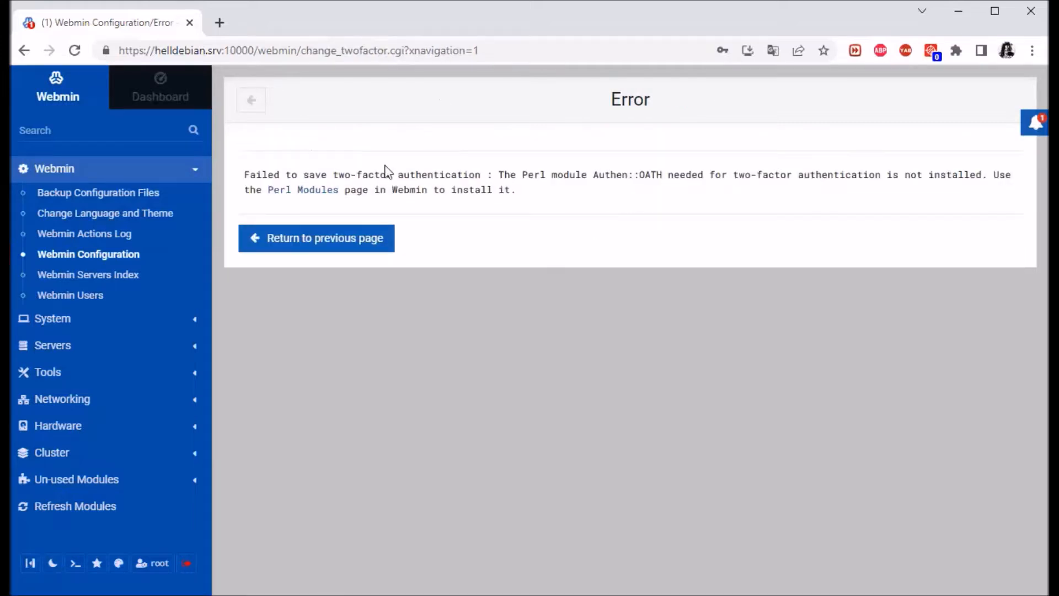
drag(244, 175, 339, 174)
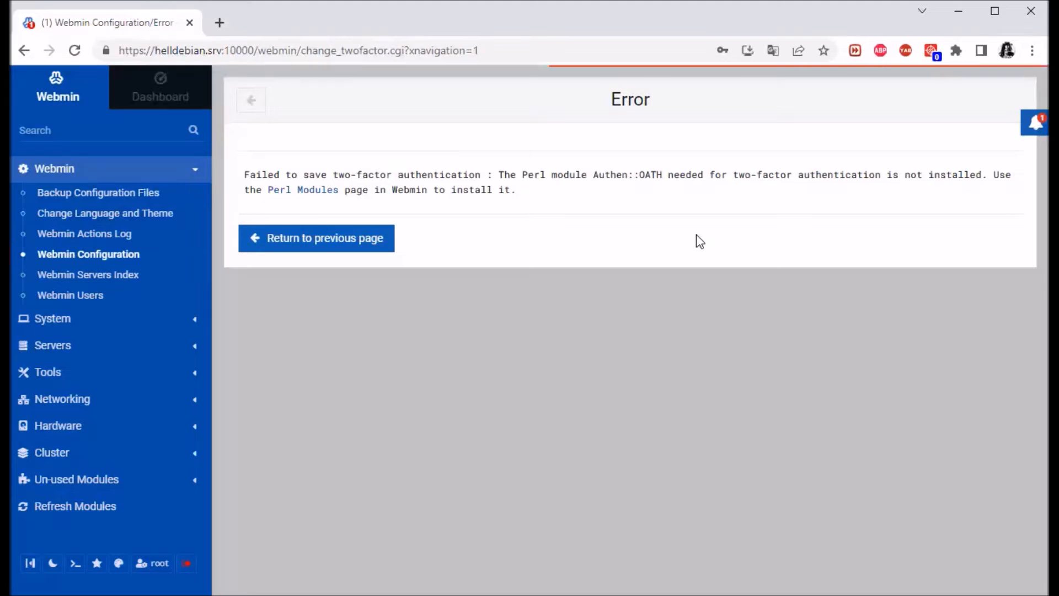
mouse_move(715, 247)
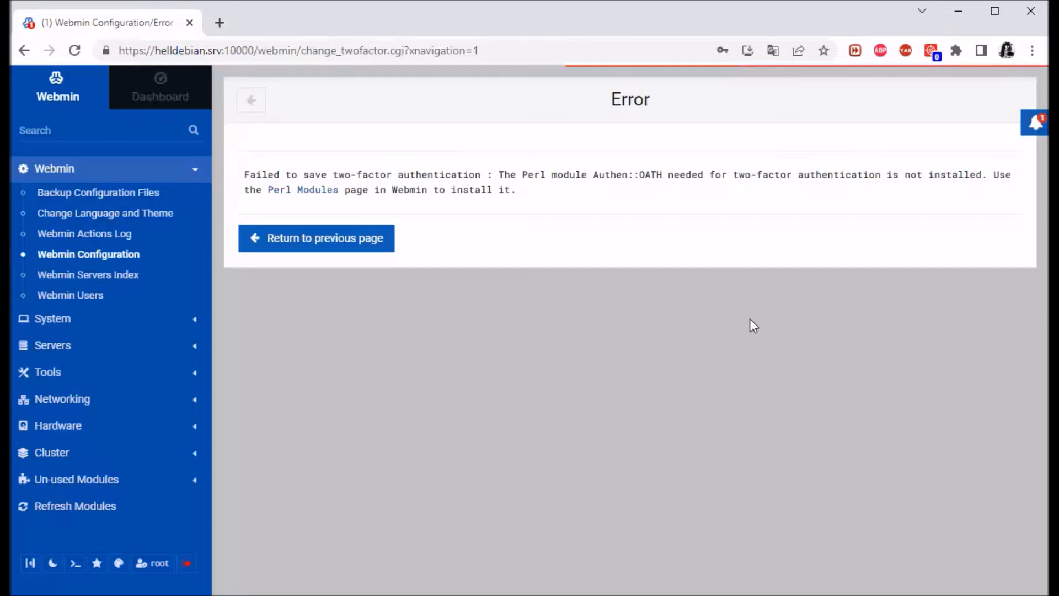
mouse_move(695, 345)
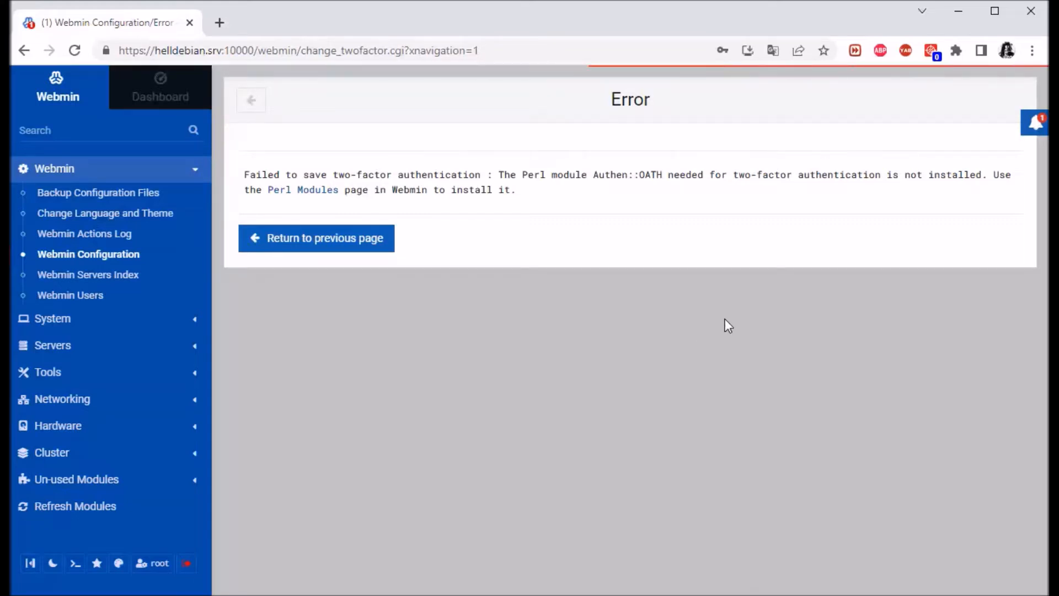
mouse_move(697, 337)
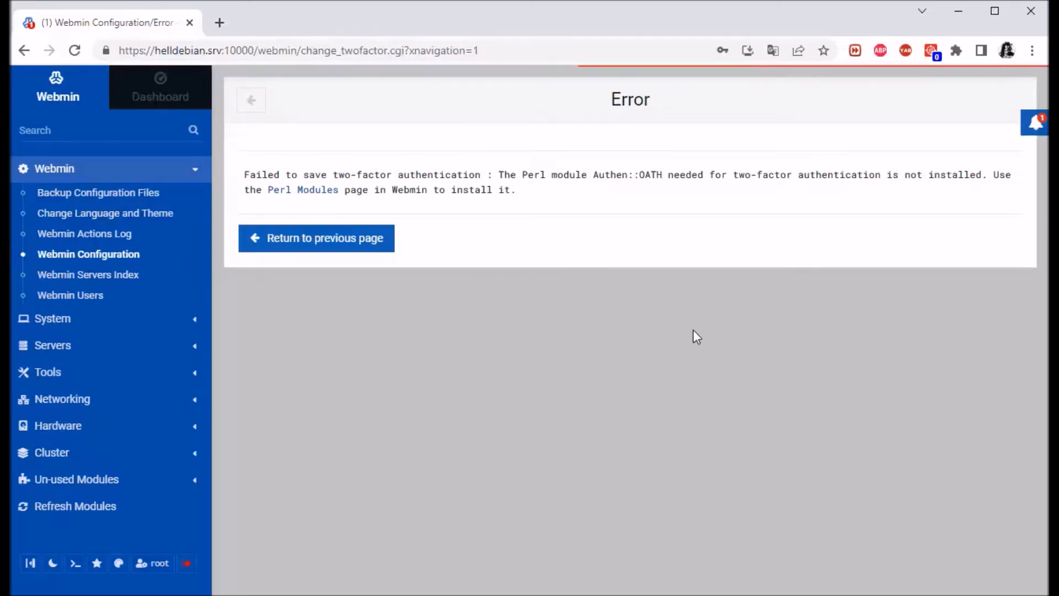
Run the Authen::OATH install and follow the apt output for its 30 dependent packages
click(300, 190)
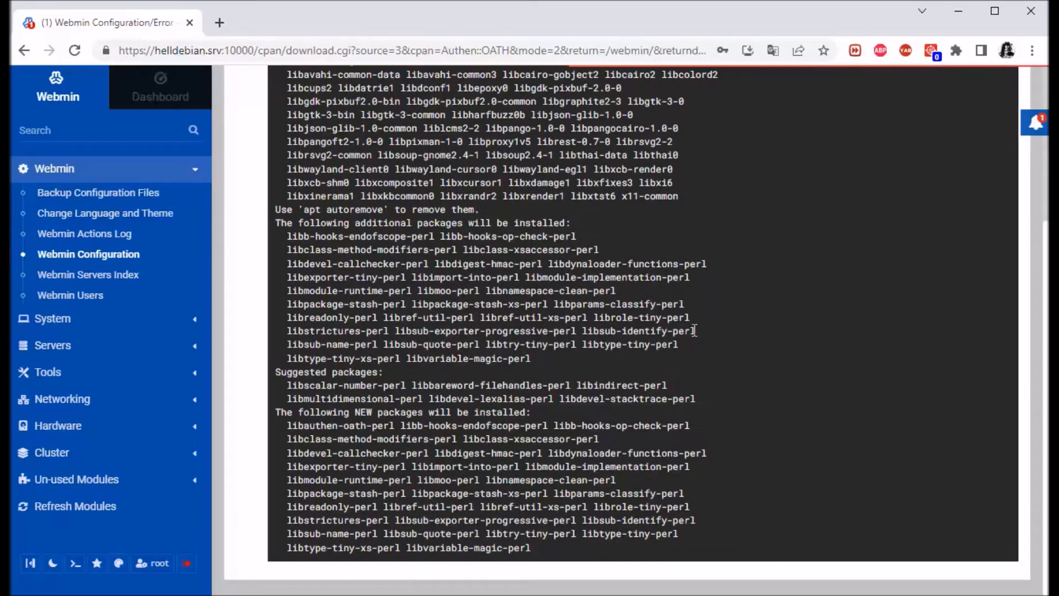
scroll(down, 3)
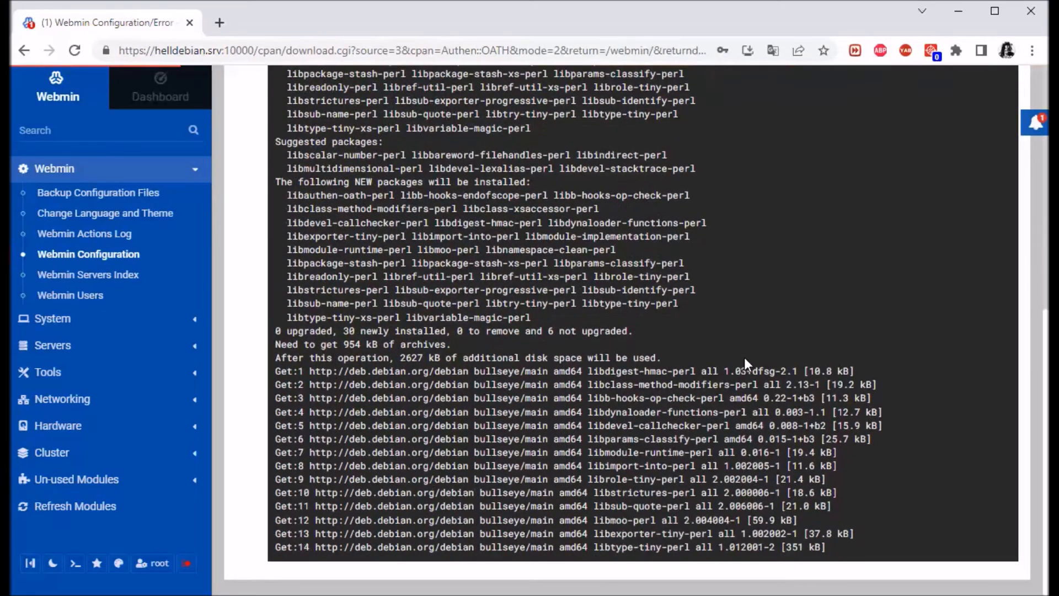
scroll(down, 3)
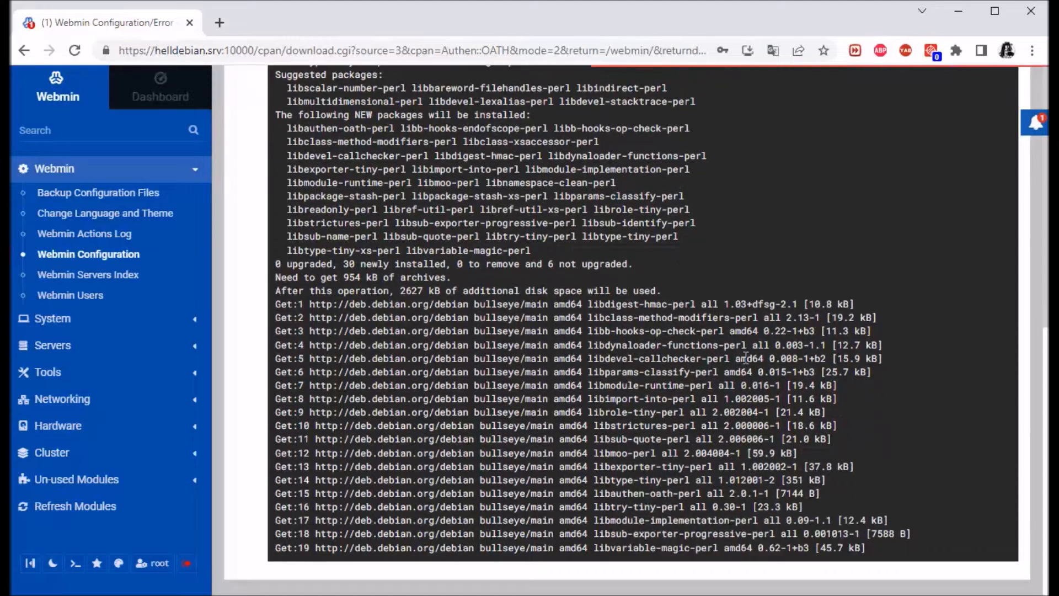
scroll(down, 3)
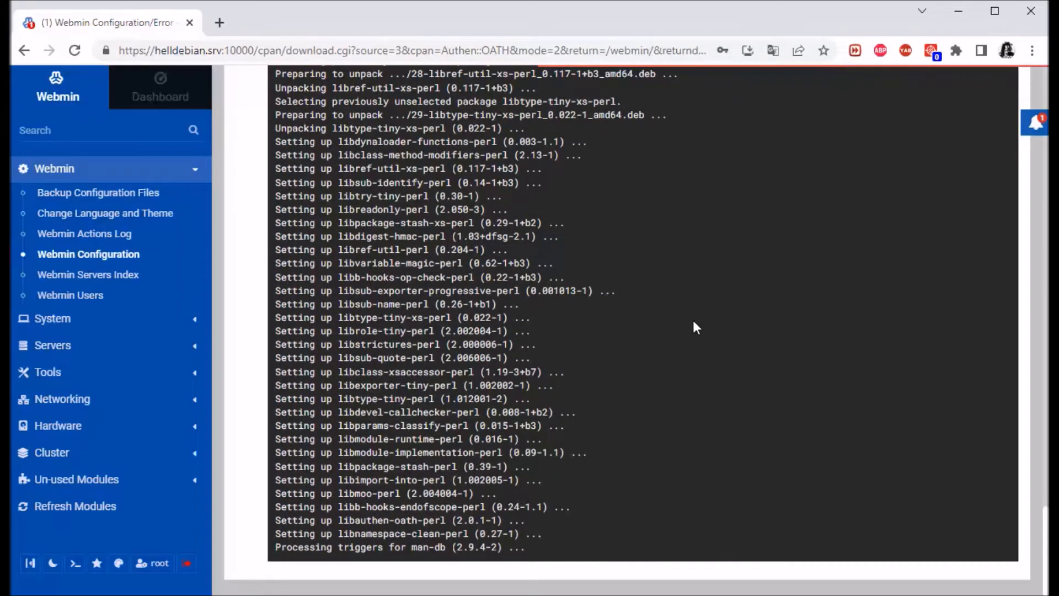
mouse_move(737, 401)
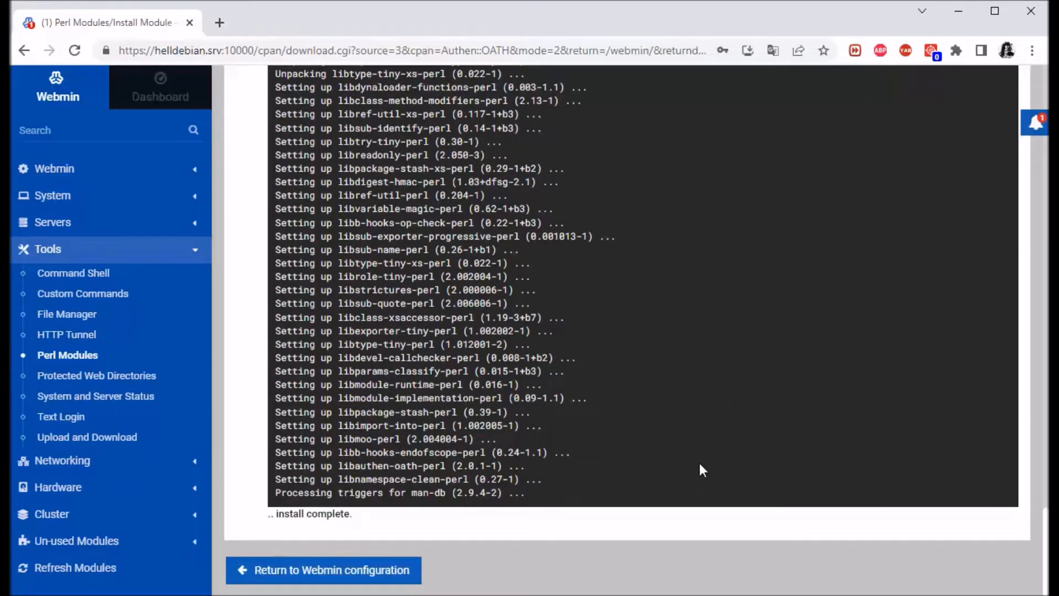
Back in Webmin configuration, reopen two-factor settings and pick Google Authenticator
click(324, 569)
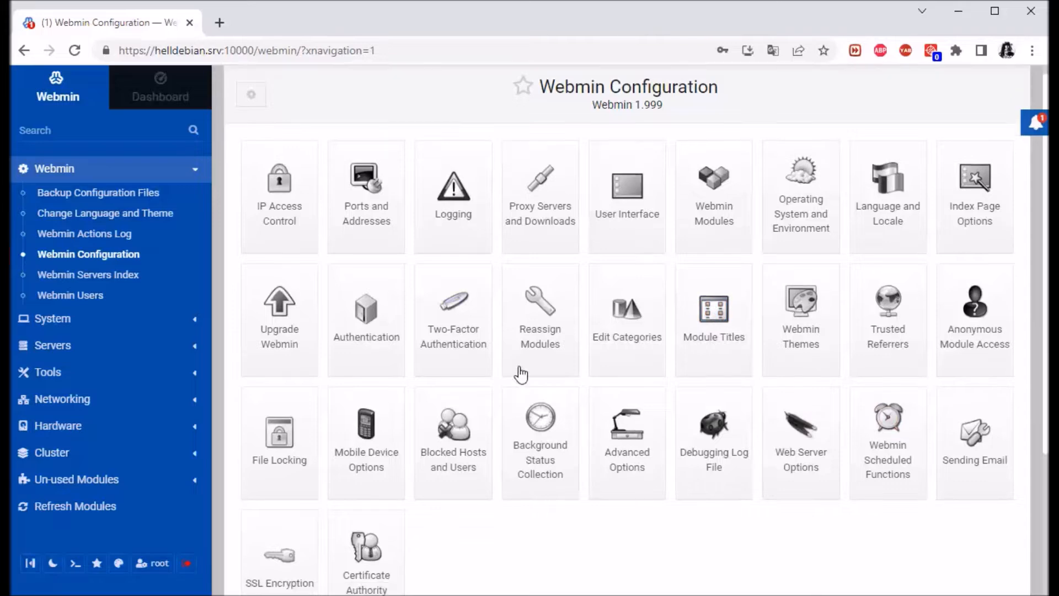
click(452, 311)
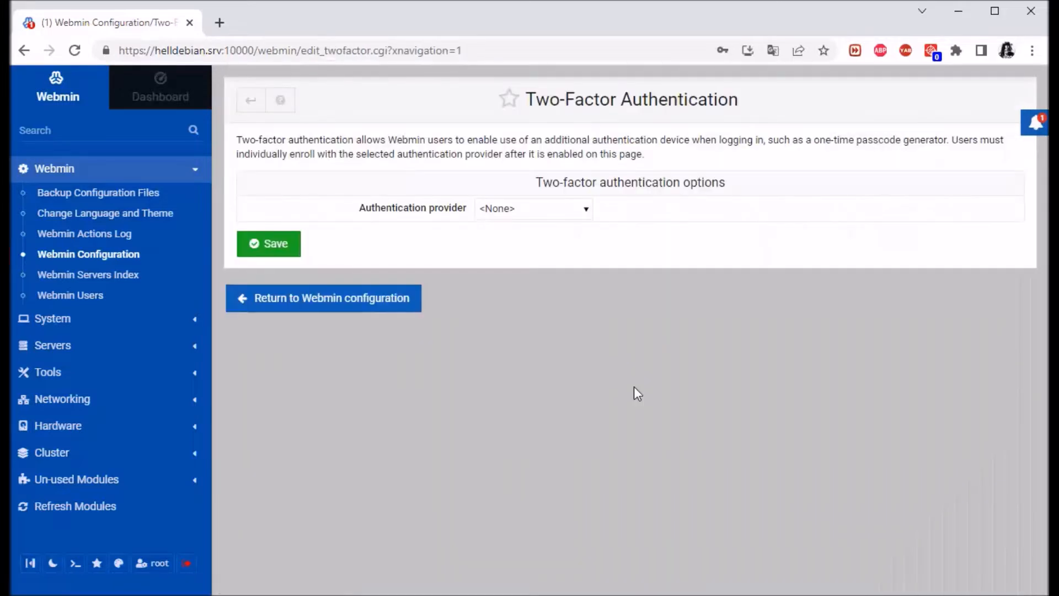
click(533, 209)
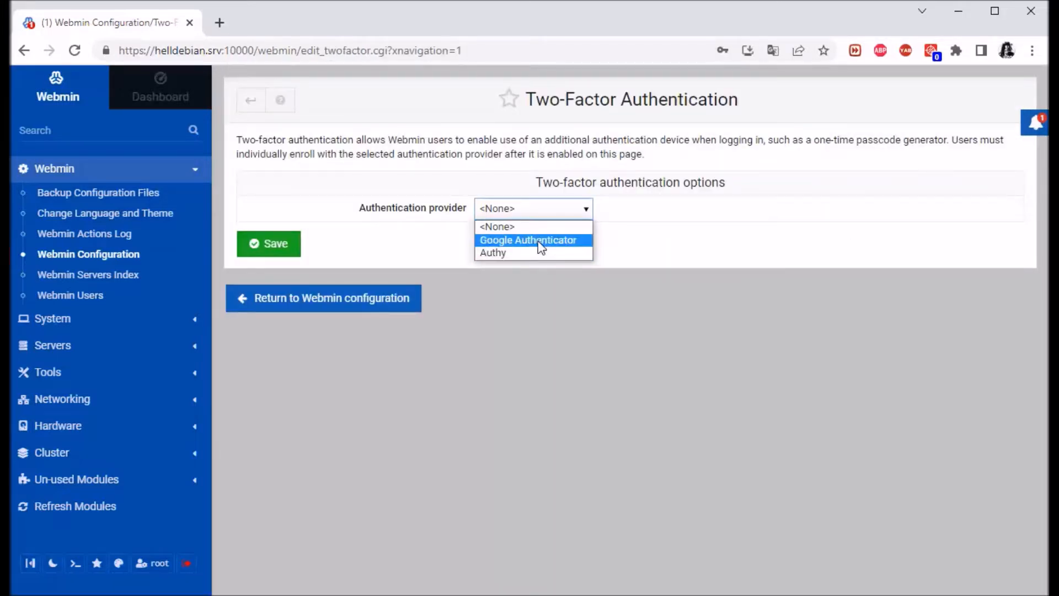
click(527, 240)
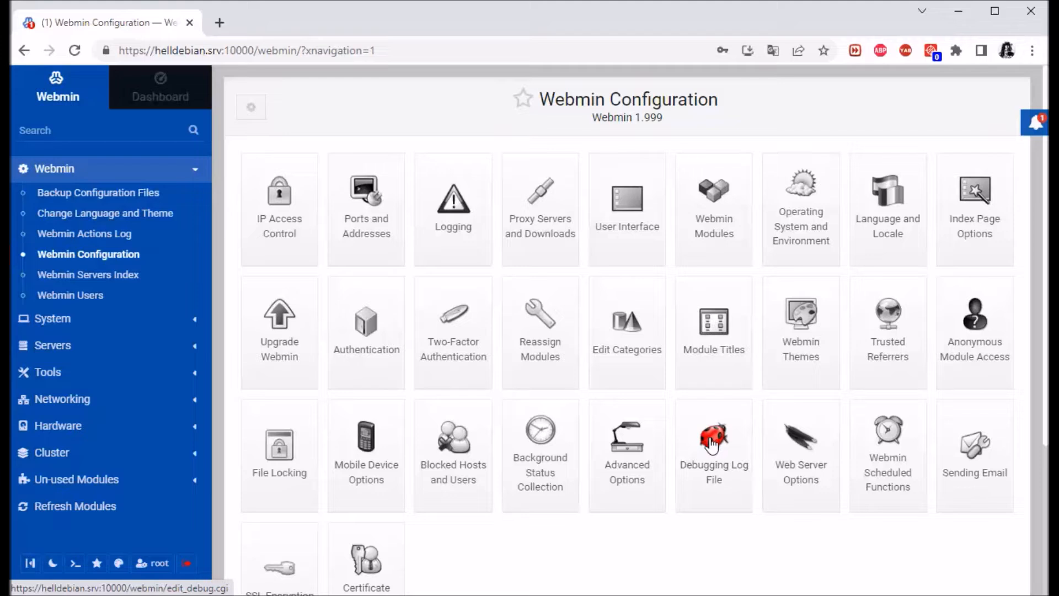
Reach the per-user Two-Factor Authentication page from the Webmin Users list
scroll(down, 3)
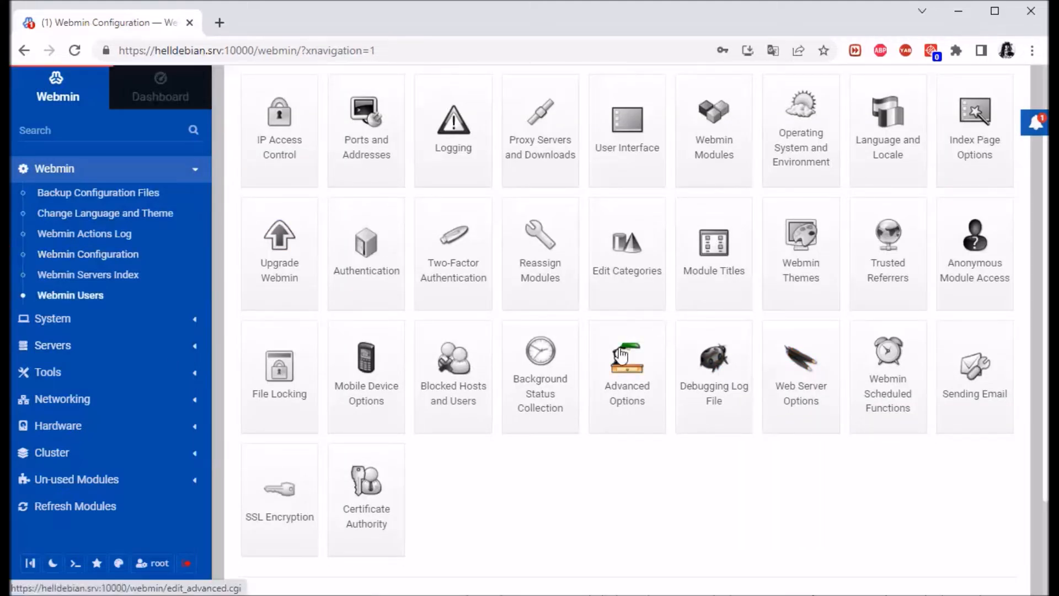
click(70, 296)
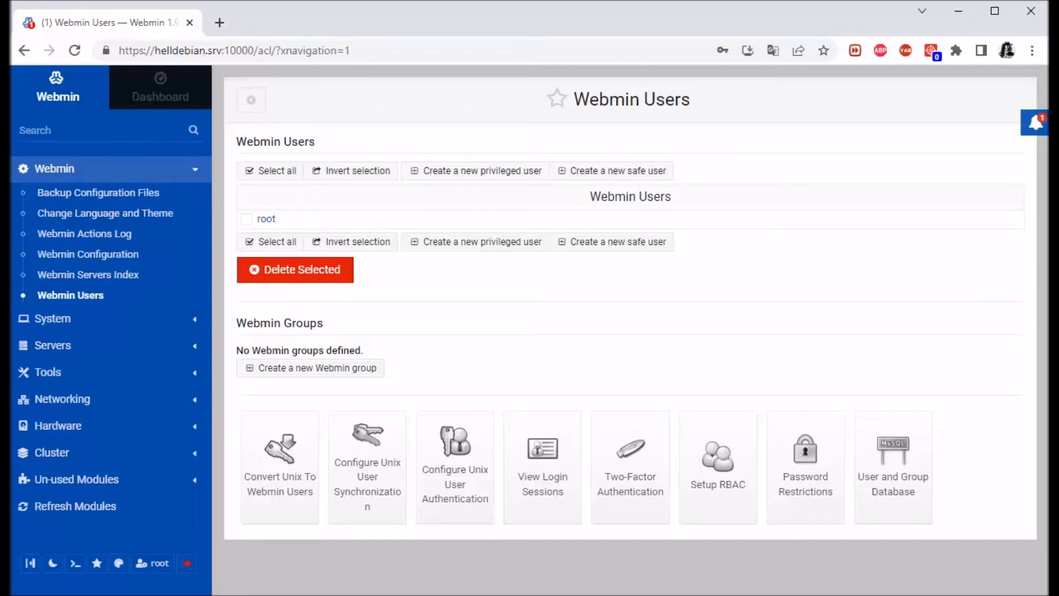
mouse_move(626, 479)
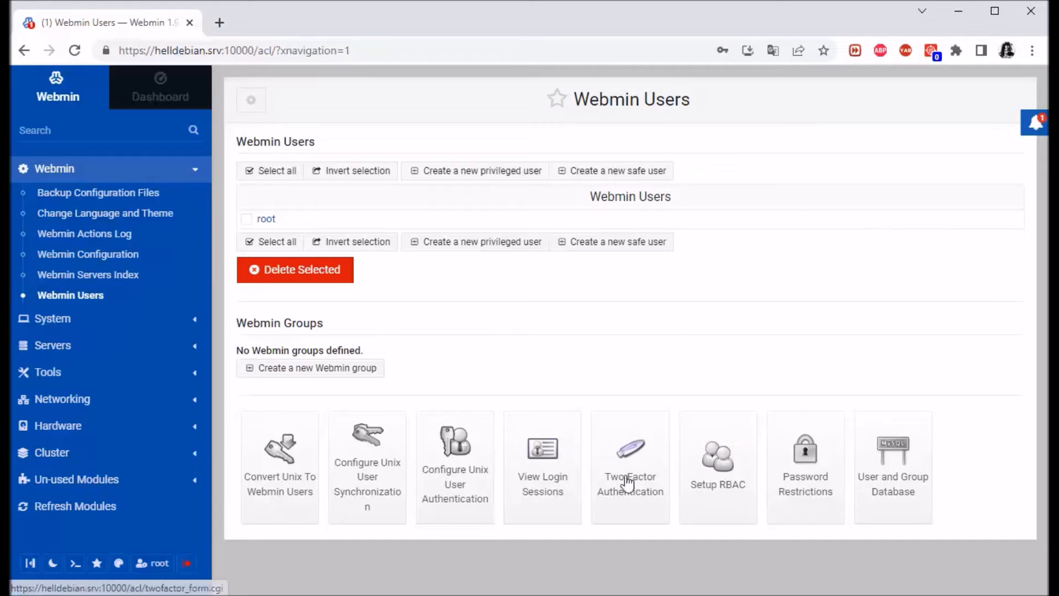
click(630, 450)
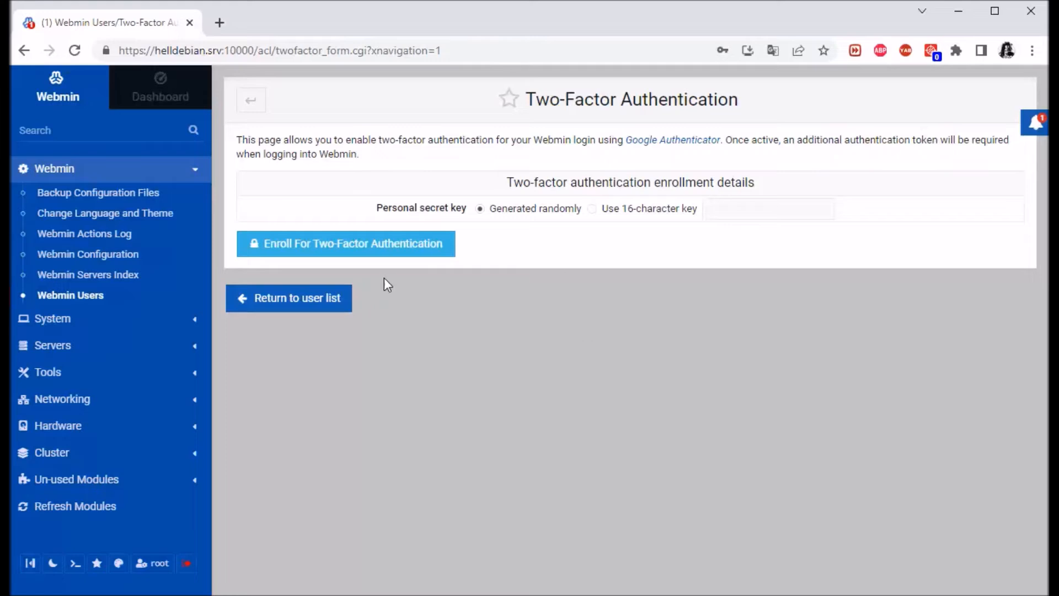
mouse_move(311, 260)
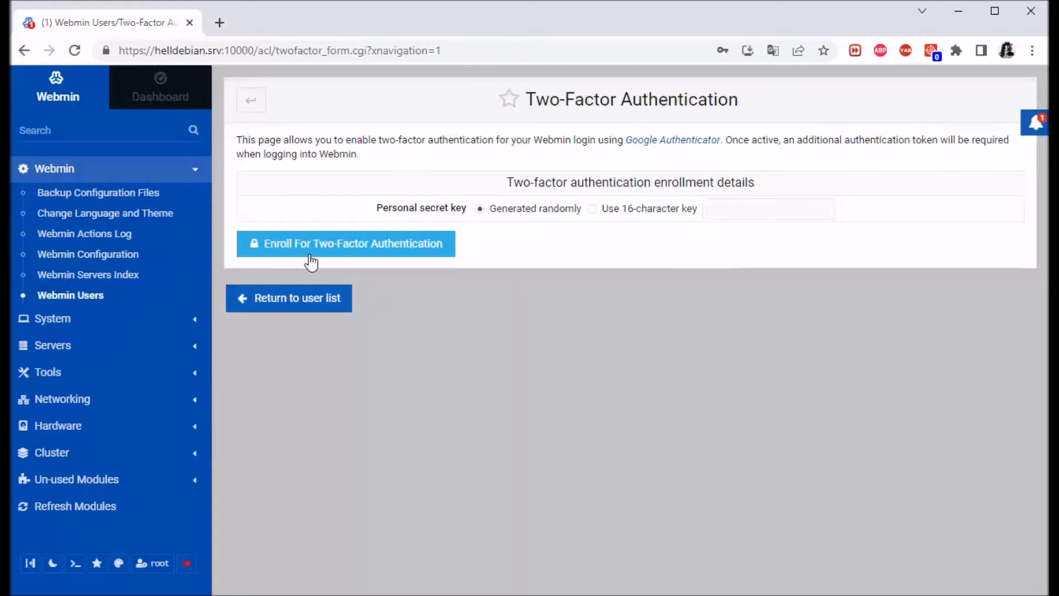
mouse_move(408, 256)
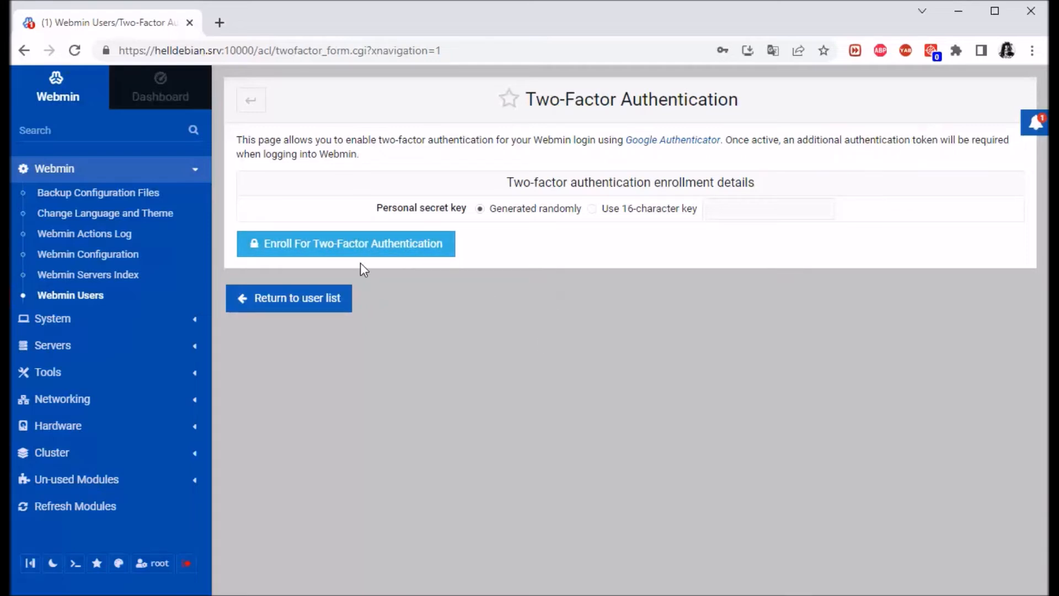
Enroll for two-factor and highlight the secret code and Google Authenticator app name
click(347, 243)
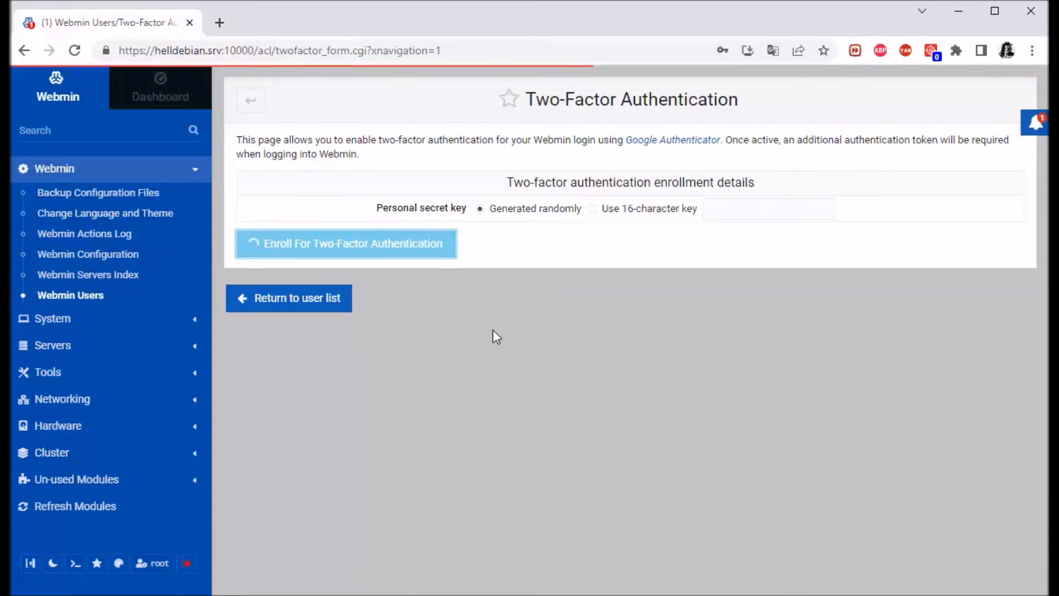
click(346, 243)
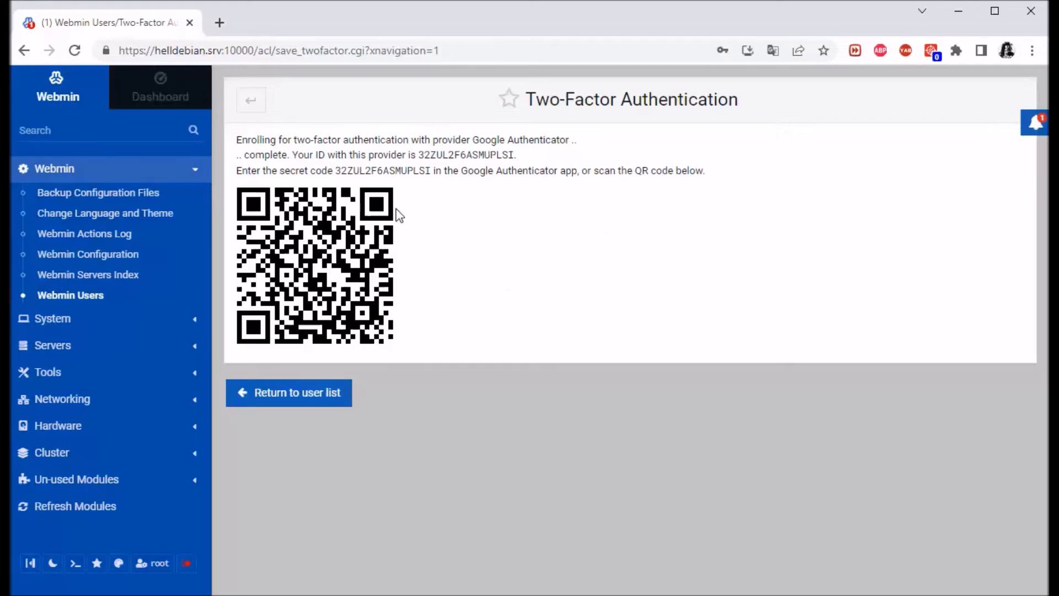
double_click(253, 140)
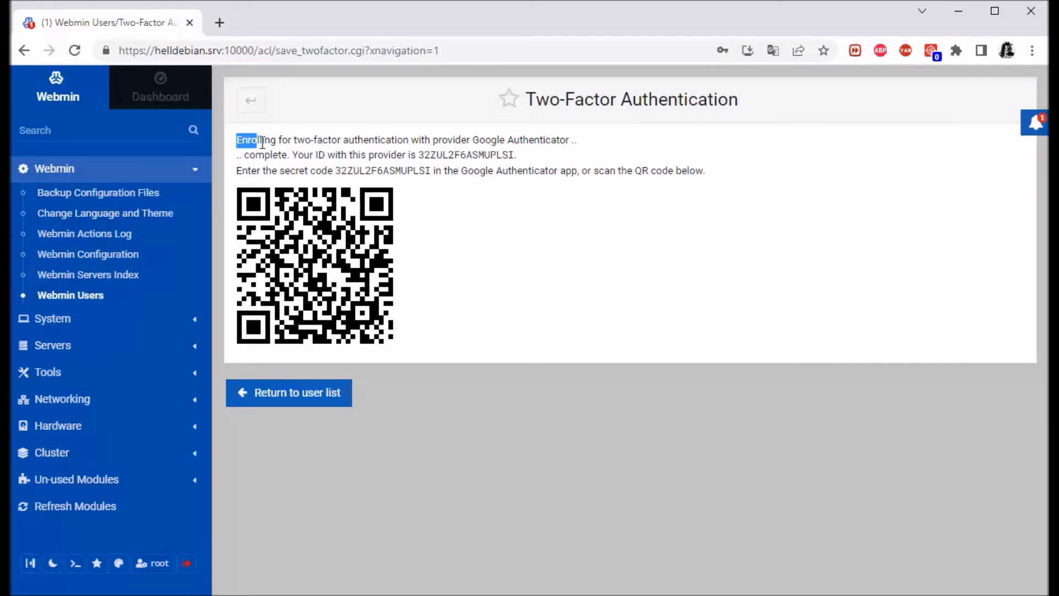
drag(257, 140, 480, 140)
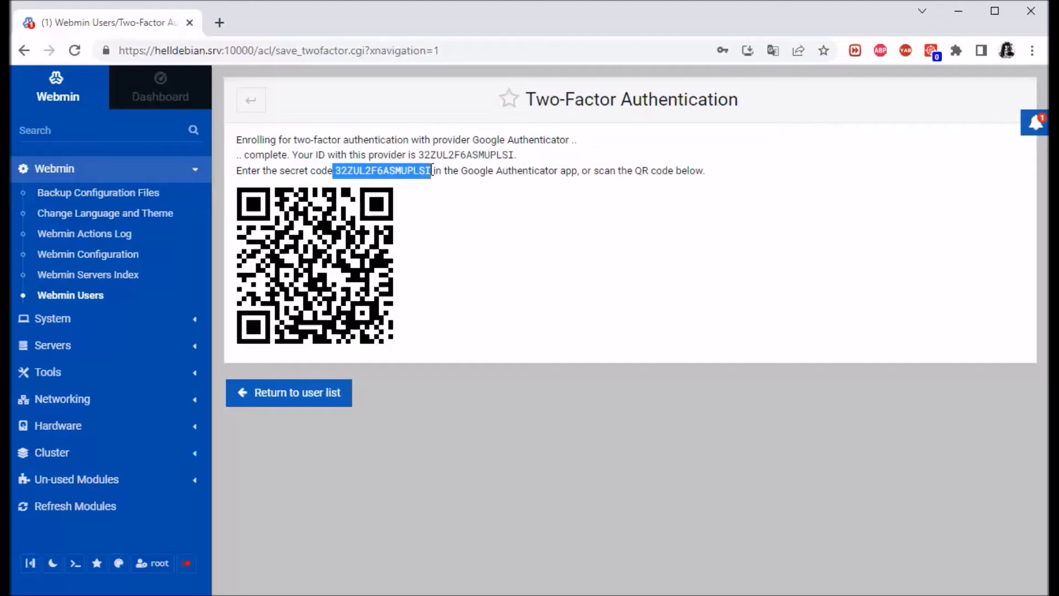
drag(451, 170, 572, 169)
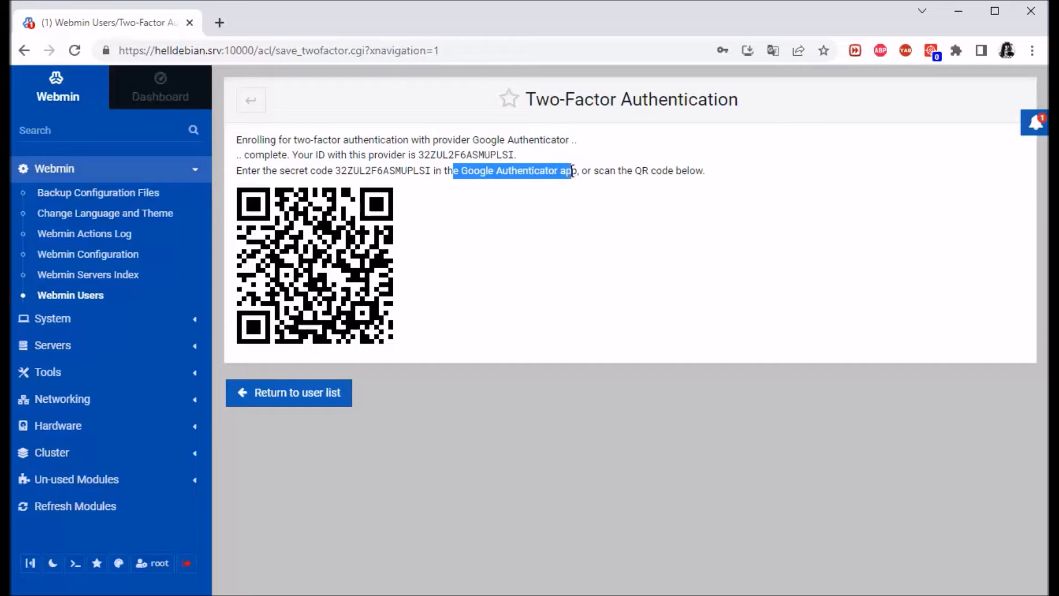
click(481, 286)
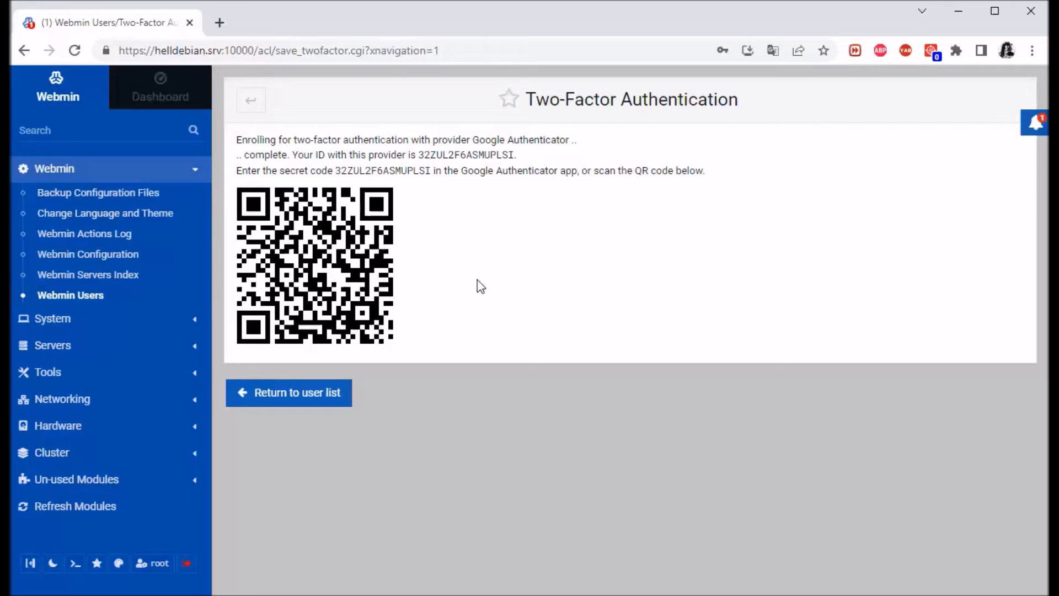
mouse_move(512, 310)
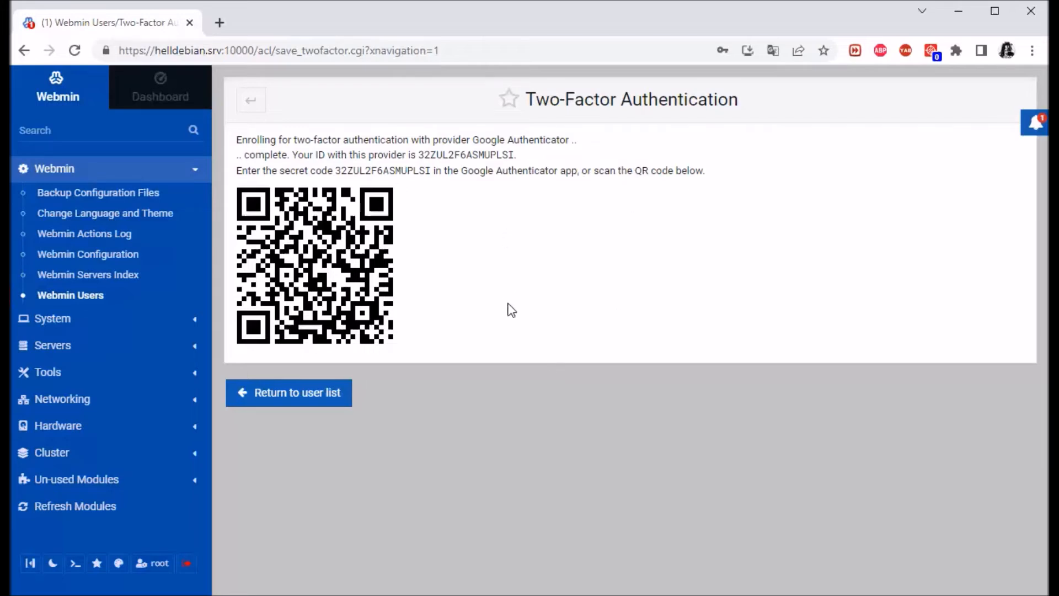
mouse_move(503, 193)
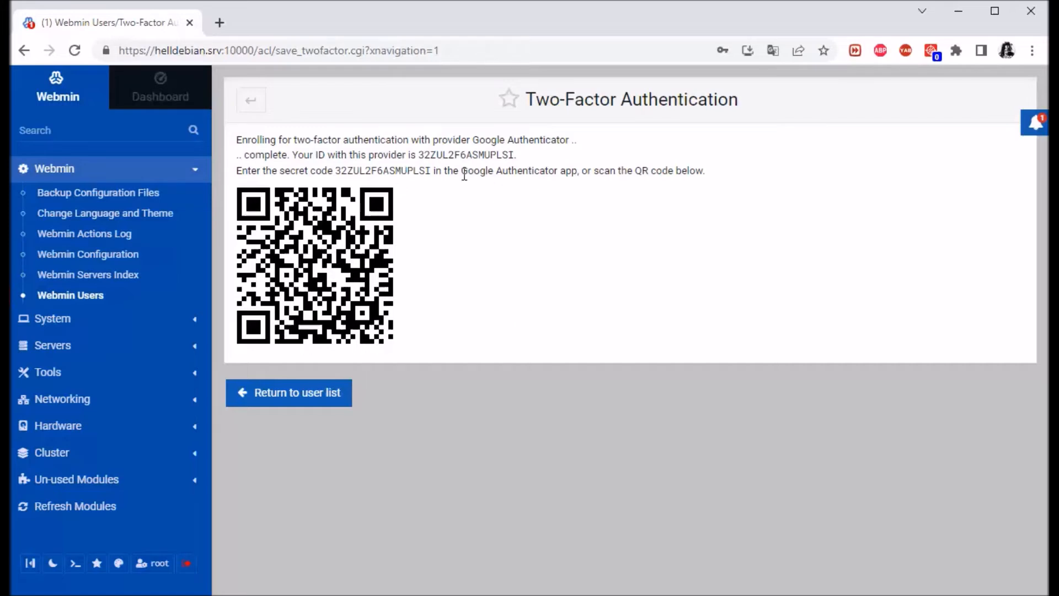
mouse_move(502, 324)
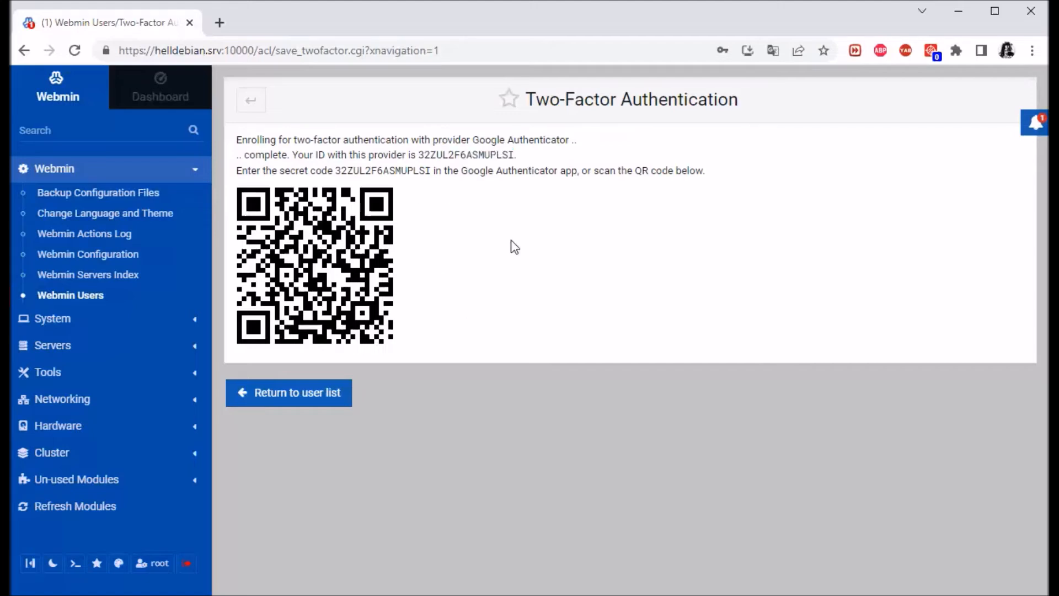
mouse_move(297, 401)
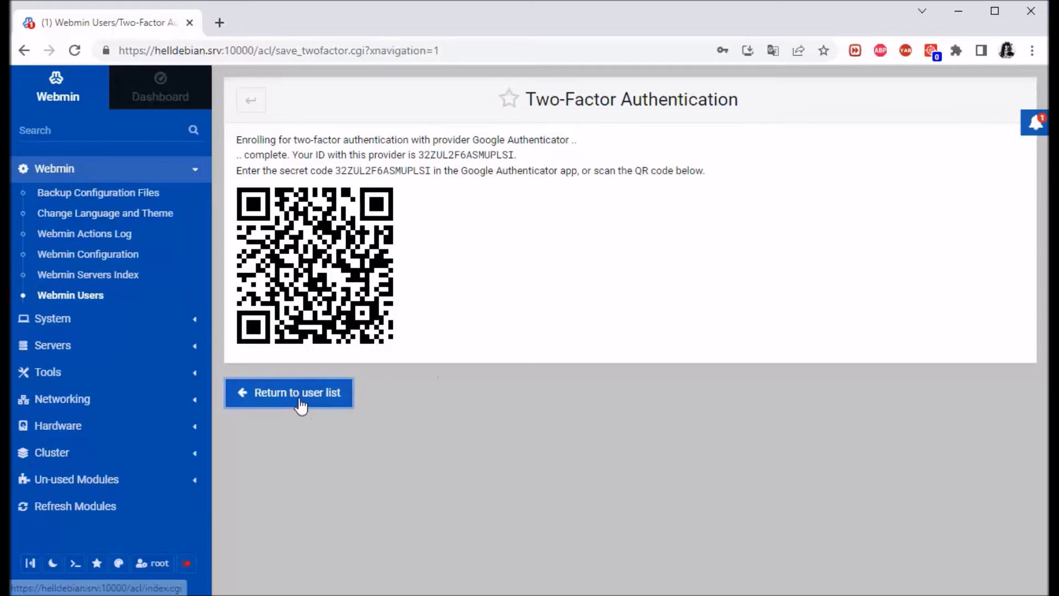
At the Webmin login form, sign in again as root with the password
click(289, 393)
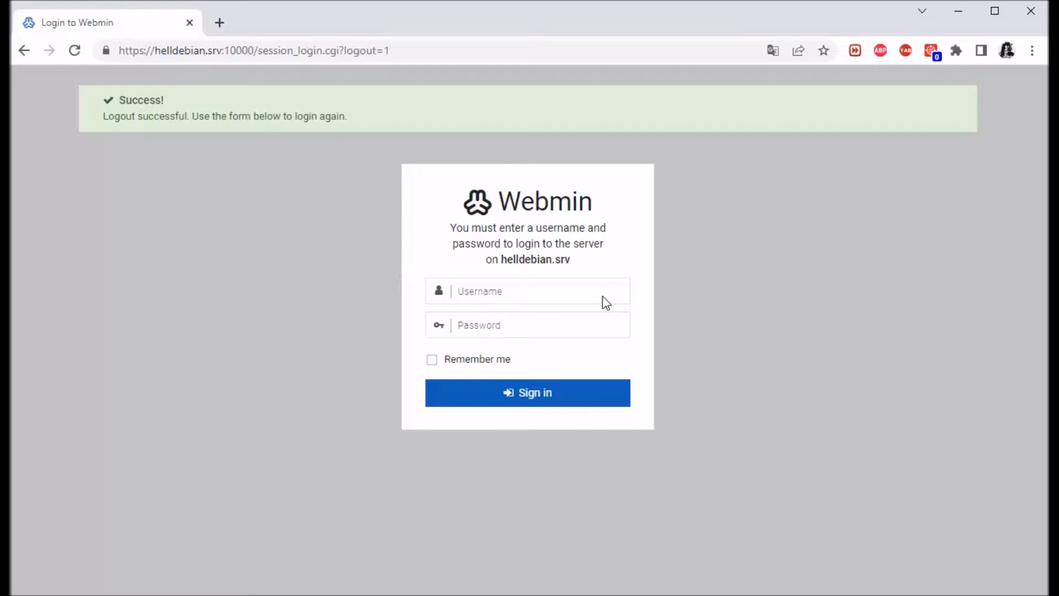
click(527, 291)
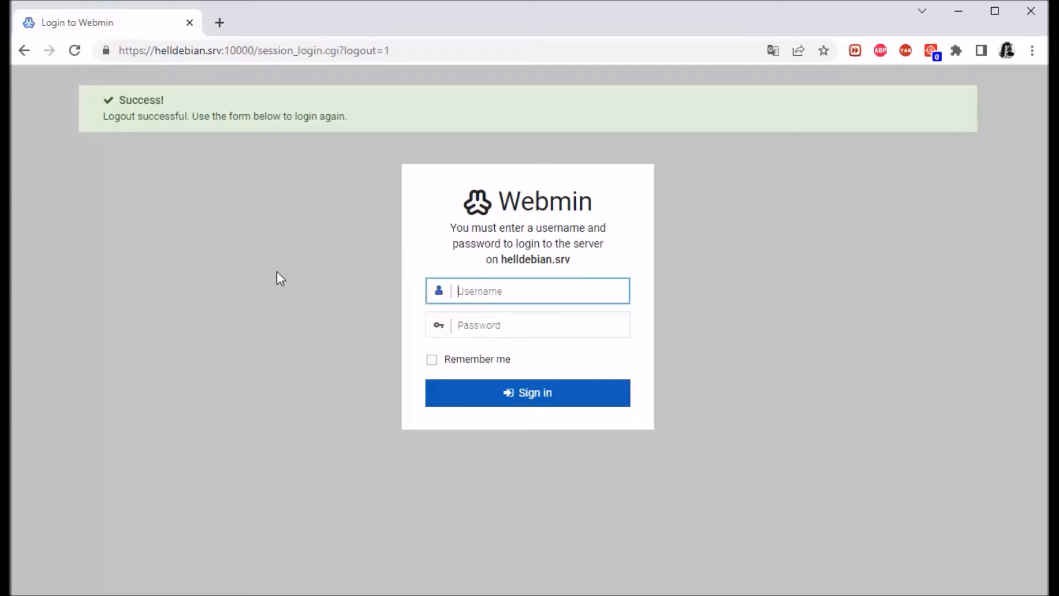
text(root)
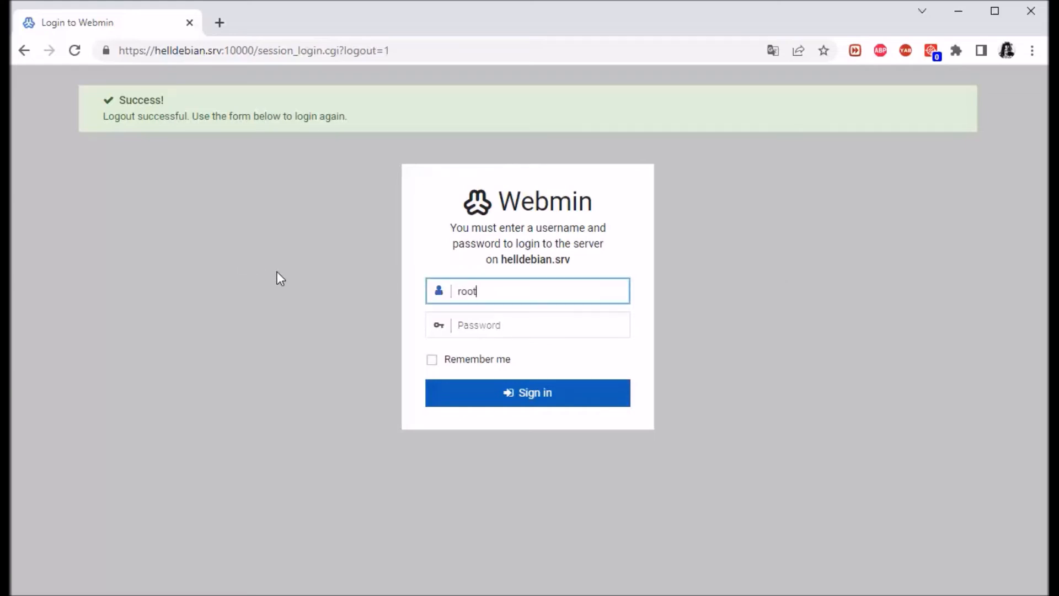
click(527, 324)
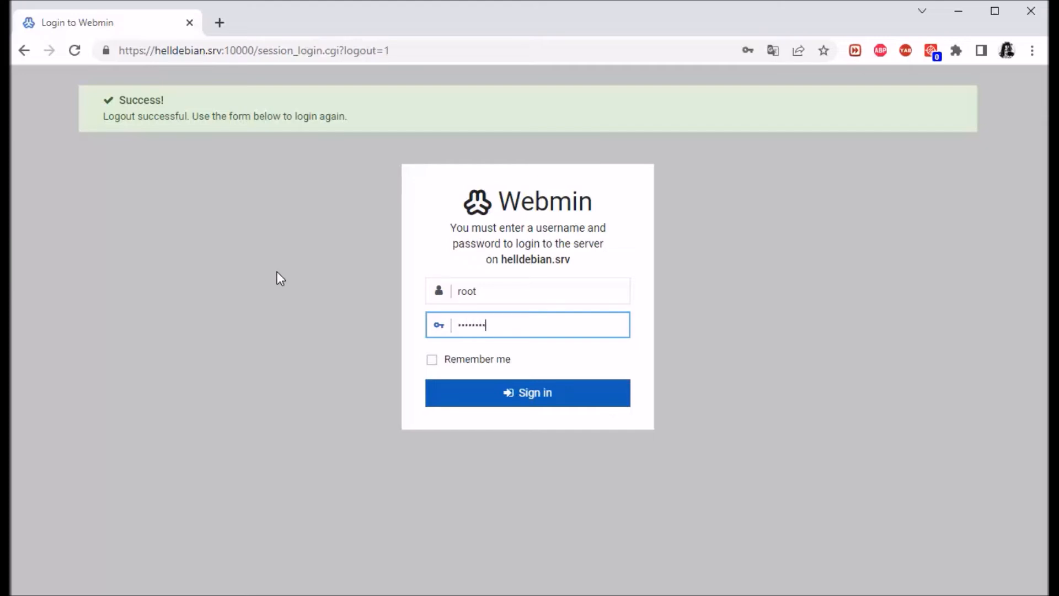
click(527, 392)
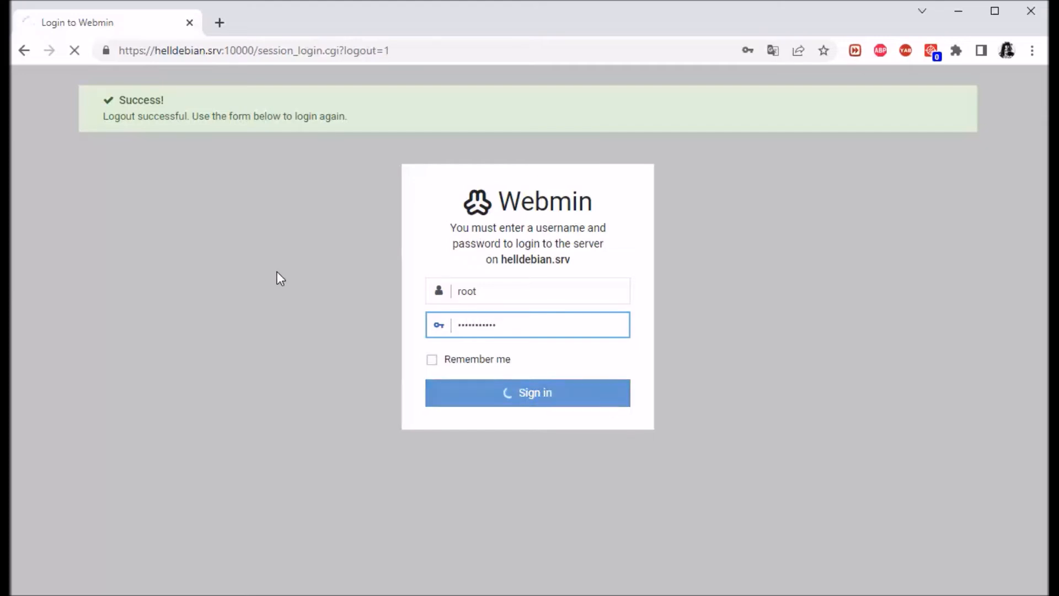
Reach the two-factor token prompt and attempt Verify with an empty token
click(527, 392)
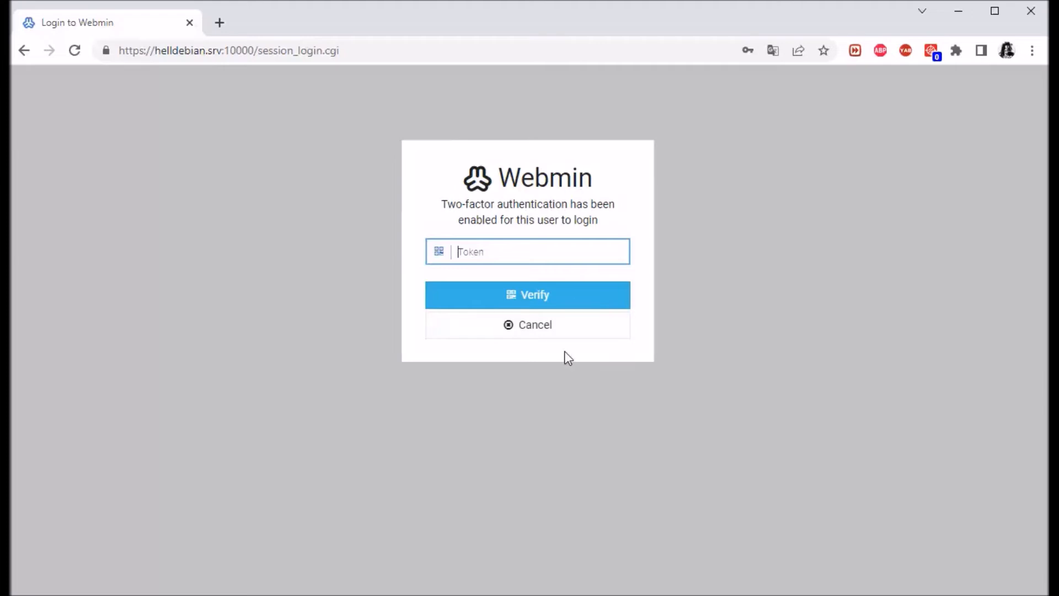
mouse_move(706, 315)
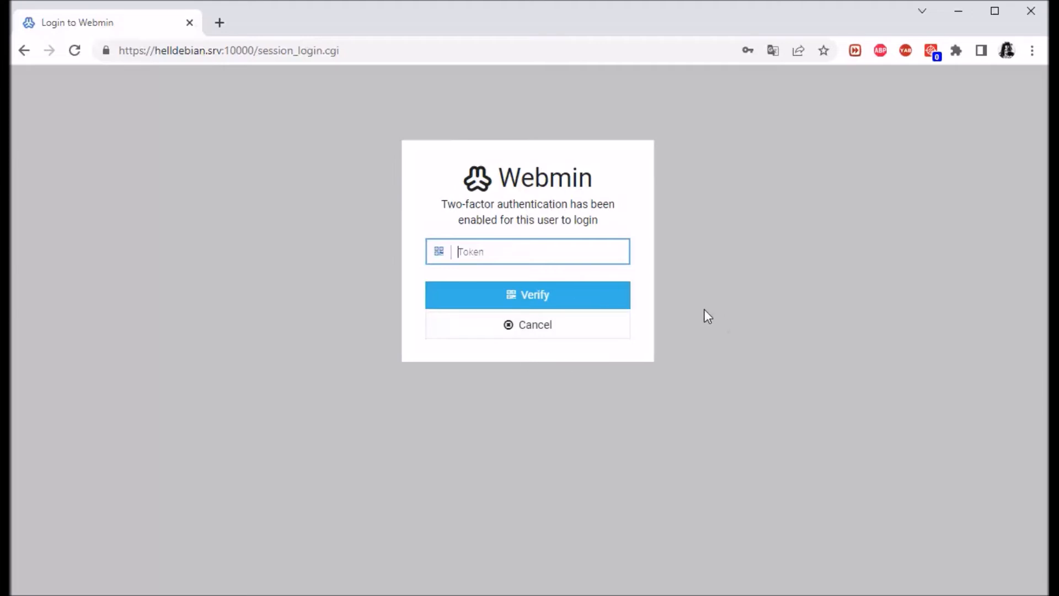
mouse_move(534, 249)
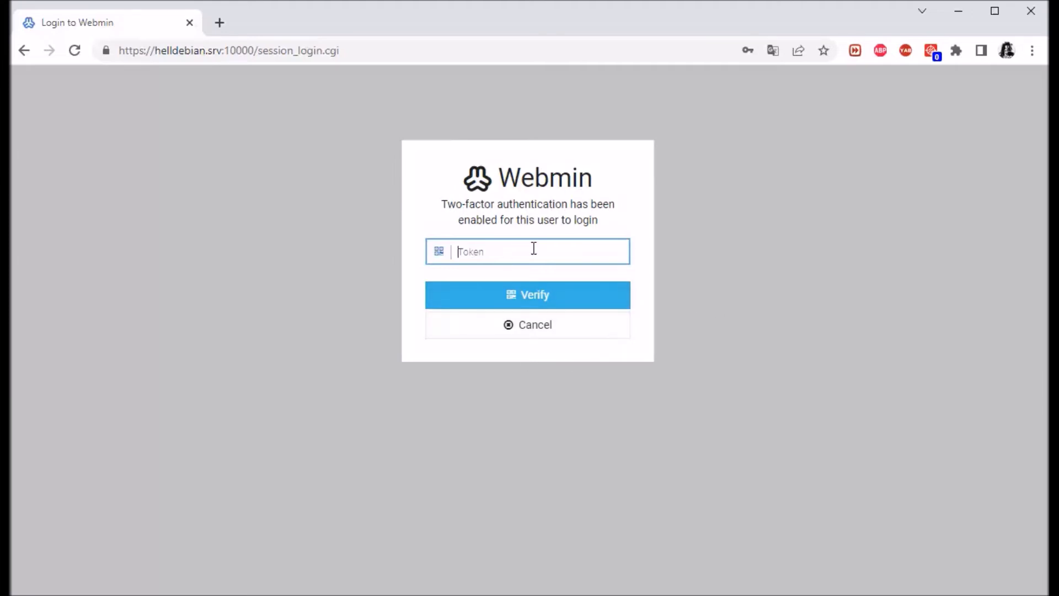
mouse_move(569, 210)
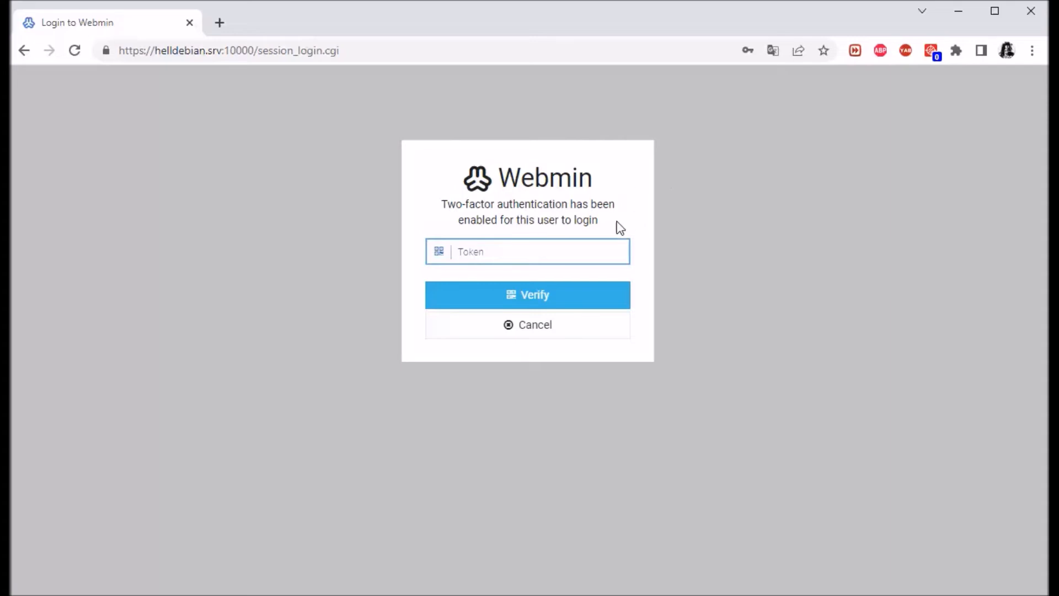
mouse_move(430, 292)
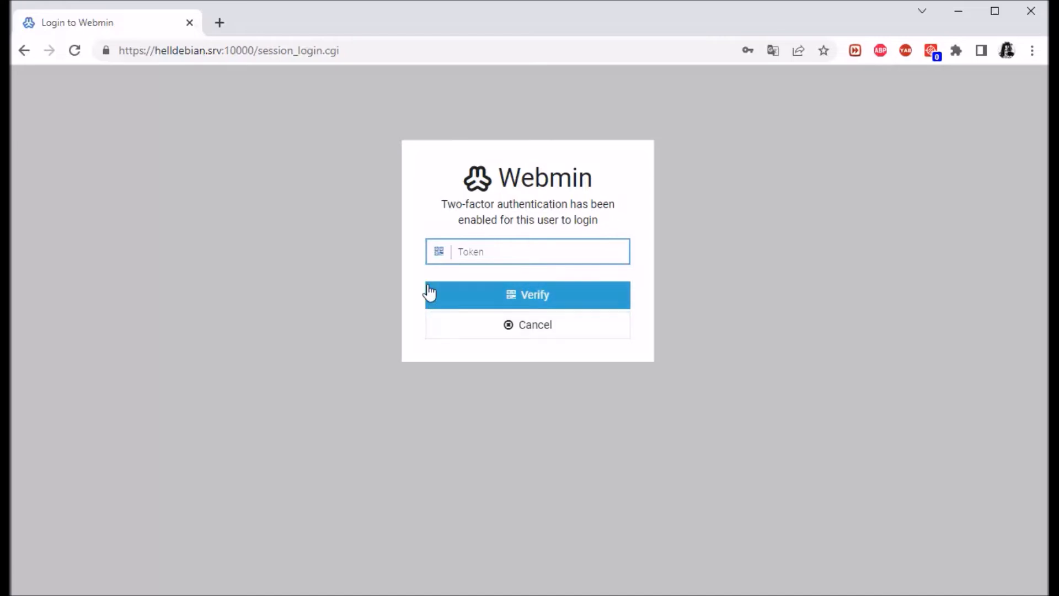
click(527, 252)
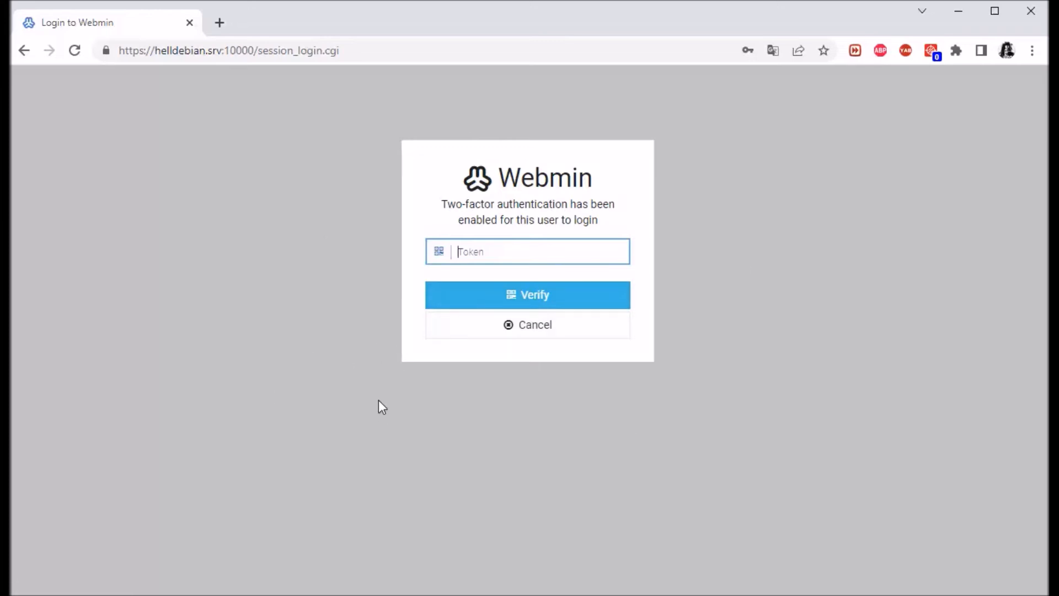
mouse_move(691, 415)
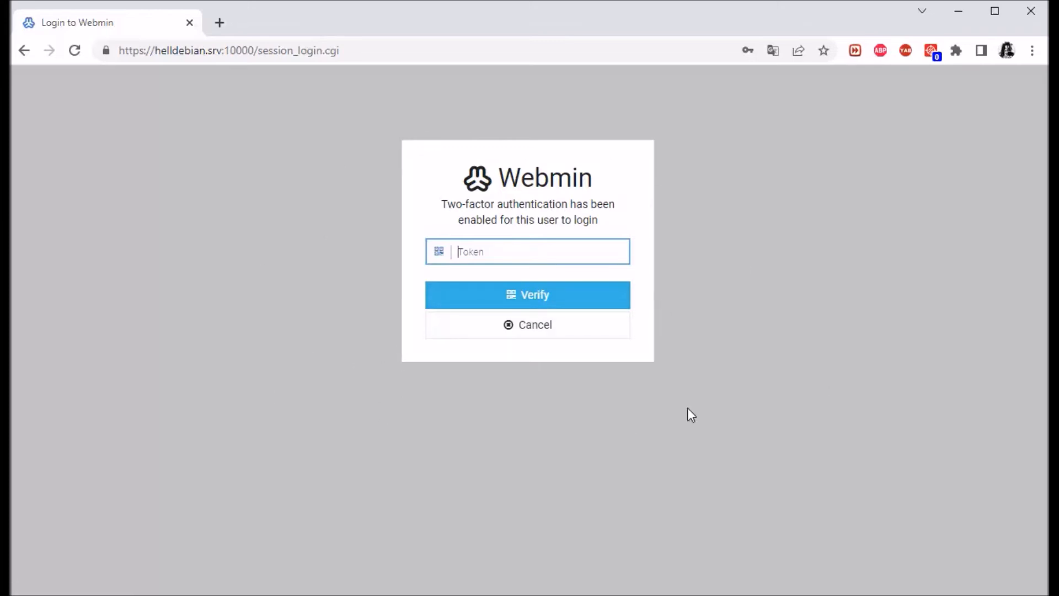
mouse_move(682, 408)
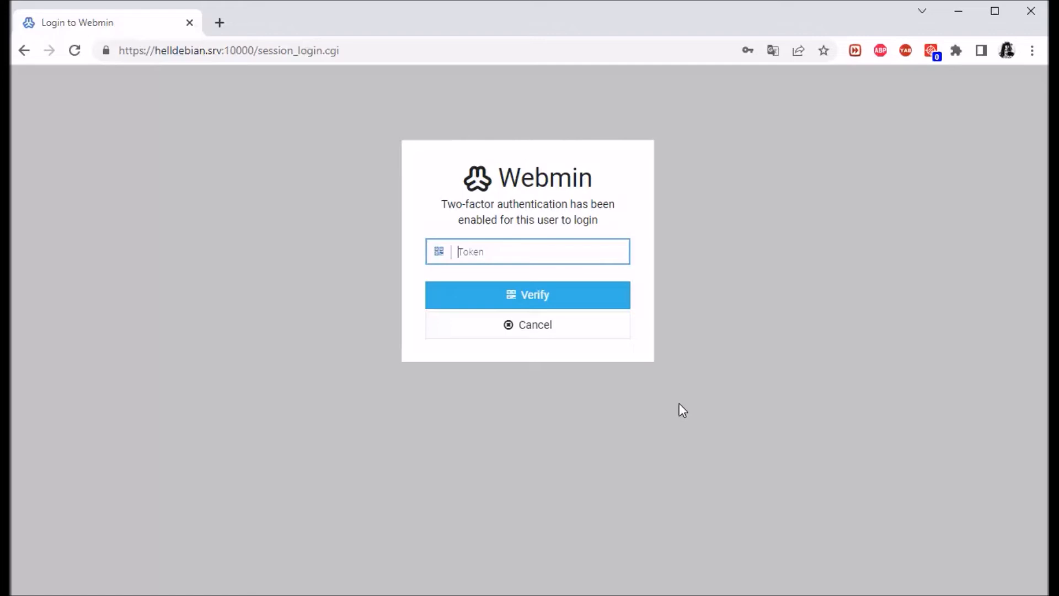
mouse_move(747, 252)
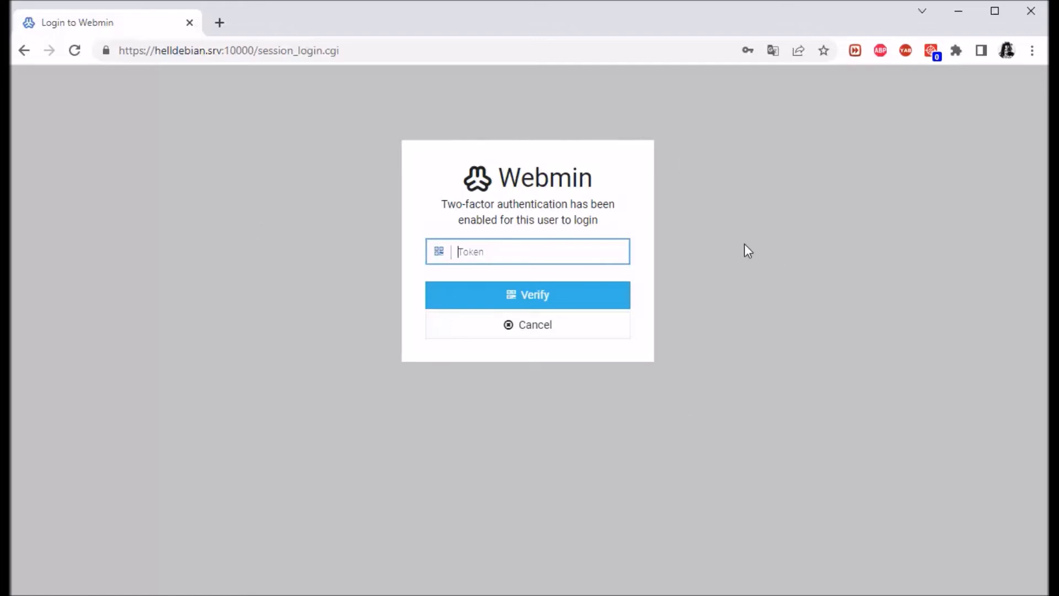
mouse_move(635, 479)
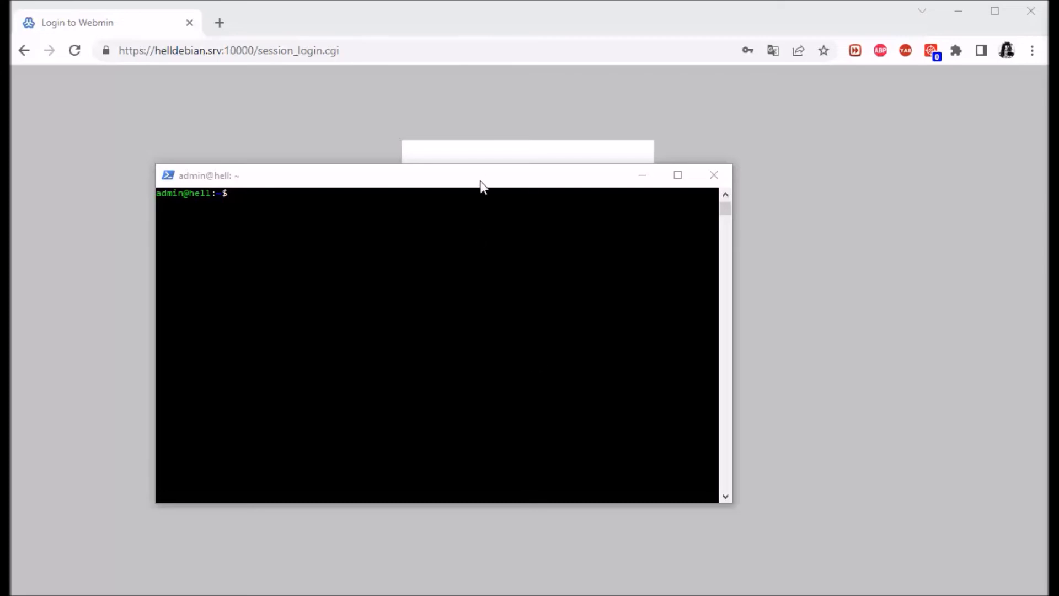
As root via su -, sed-remove totp from miniserv.users and twofactor_provider from miniserv.conf
text(su -)
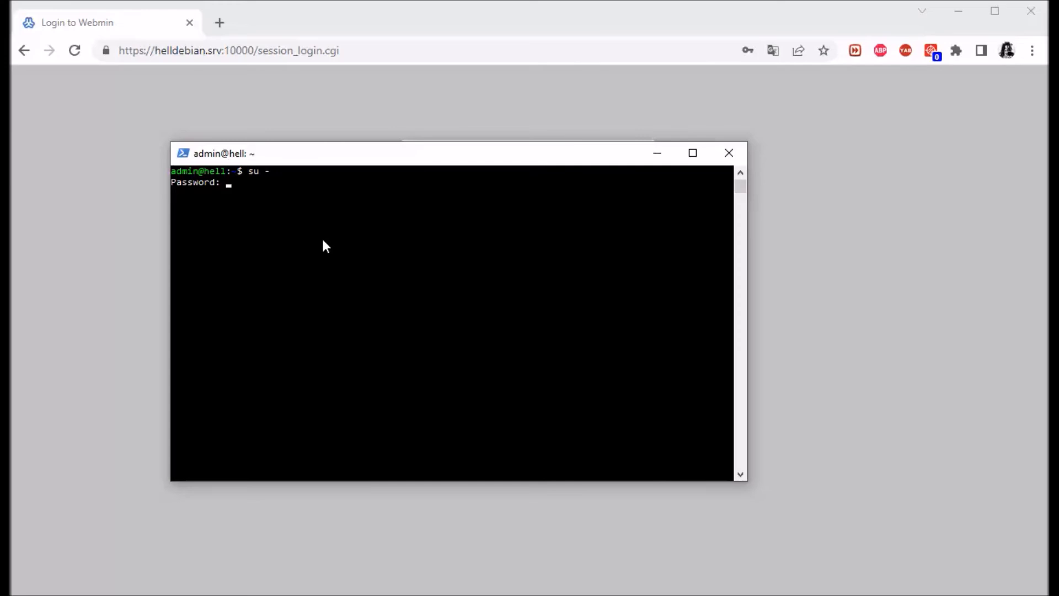
key(Enter)
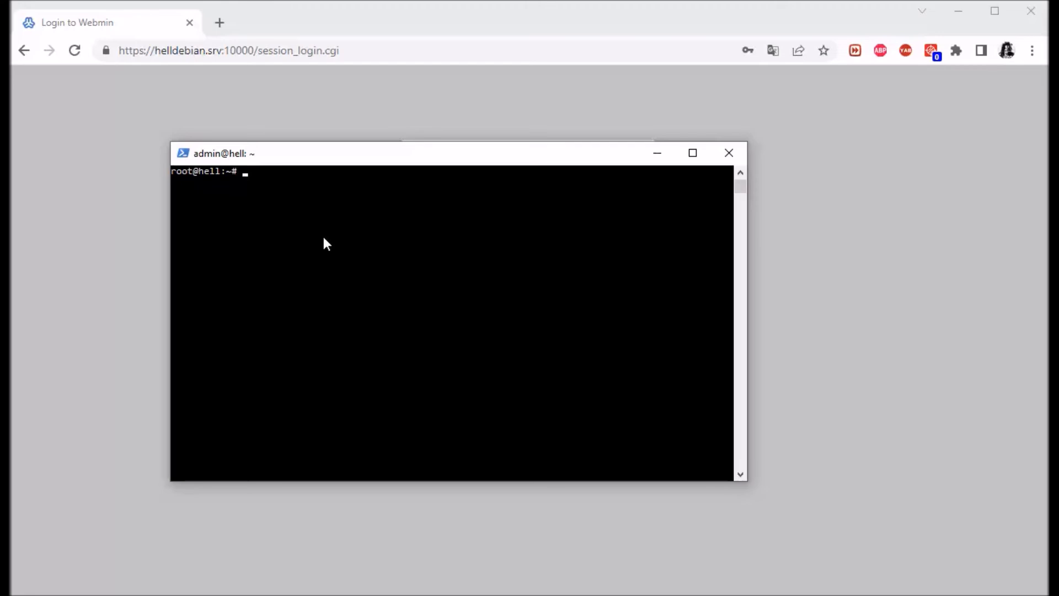
text(sed -i 's/totp//g' /etc/webmin/miniserv.users)
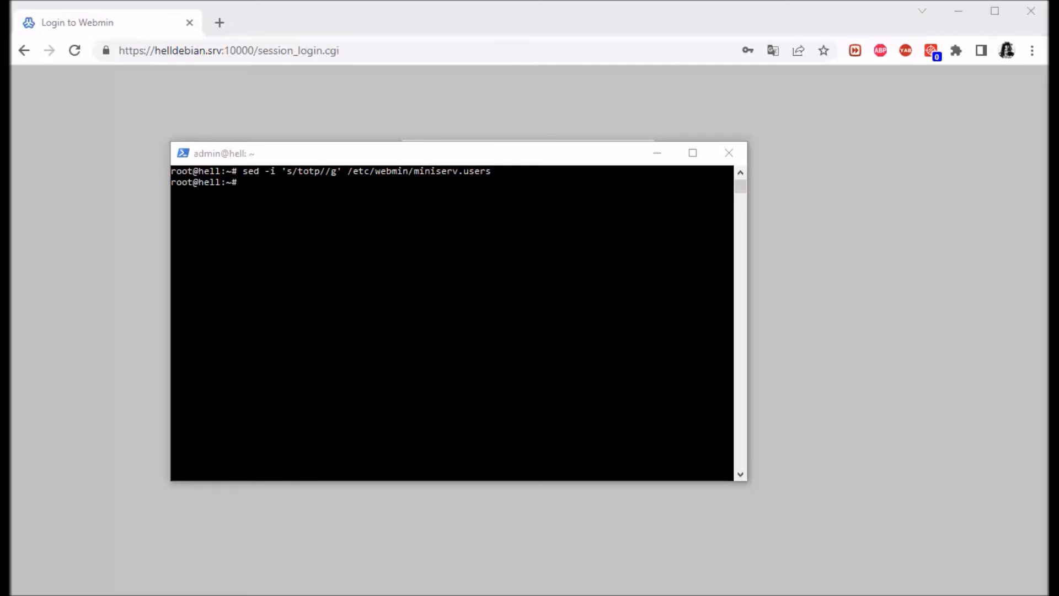
text(sed -i '/twofactor_provider=totp/d' /etc/webmin/miniserv.conf)
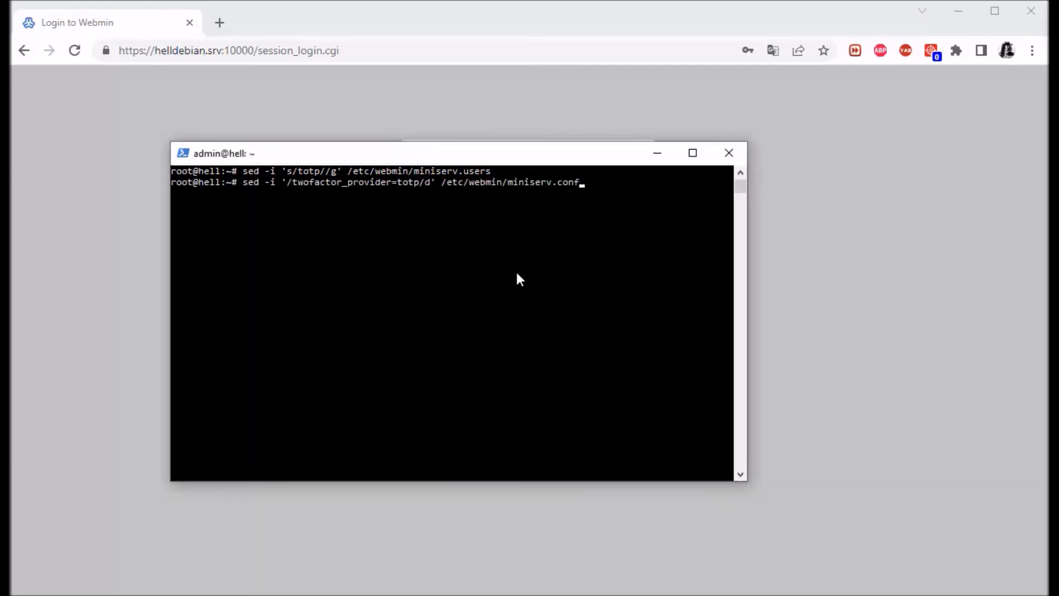
mouse_move(577, 186)
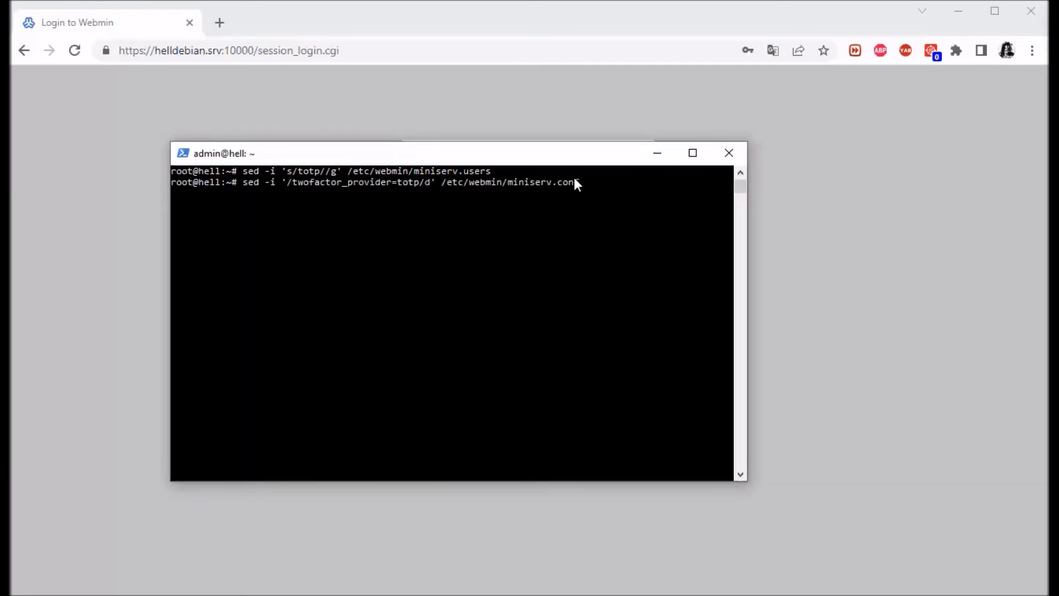
mouse_move(417, 297)
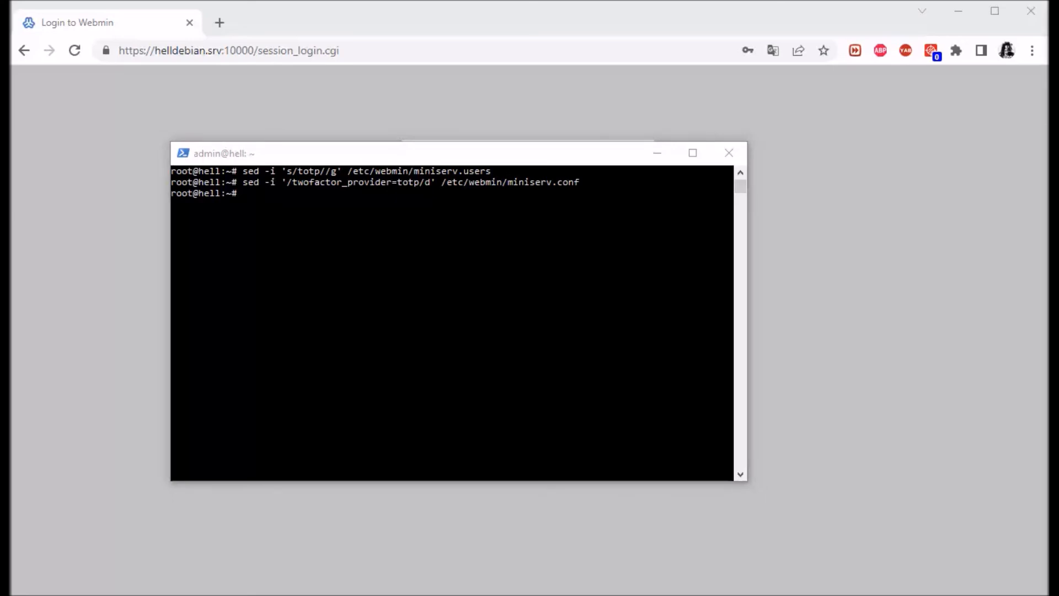
Restart Webmin via /etc/init.d/webmin restart, then systemctl restart webmin after it fails
text(/etc/init.d/webmin restart)
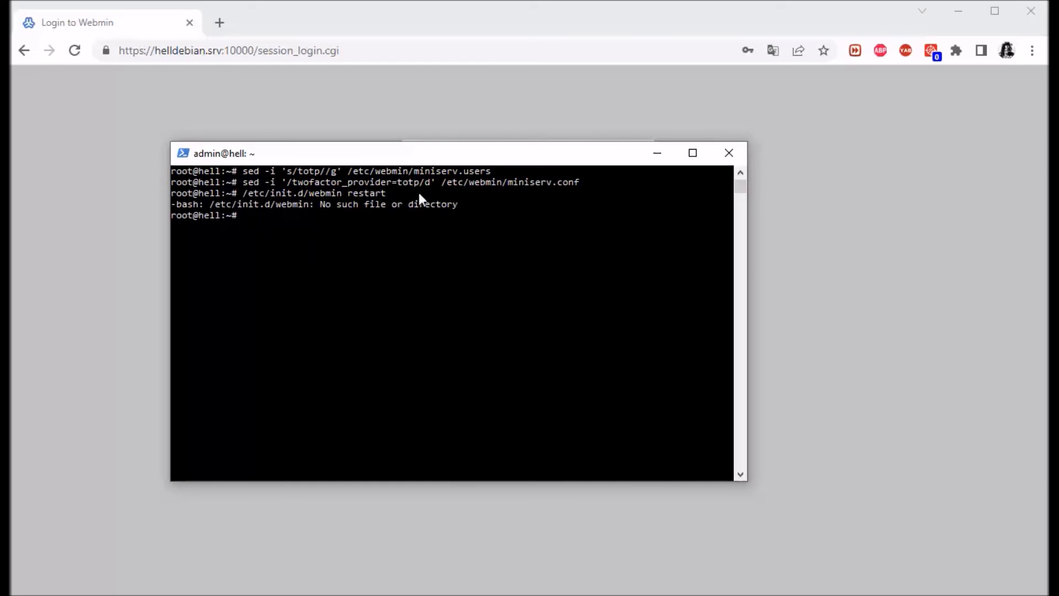
mouse_move(332, 339)
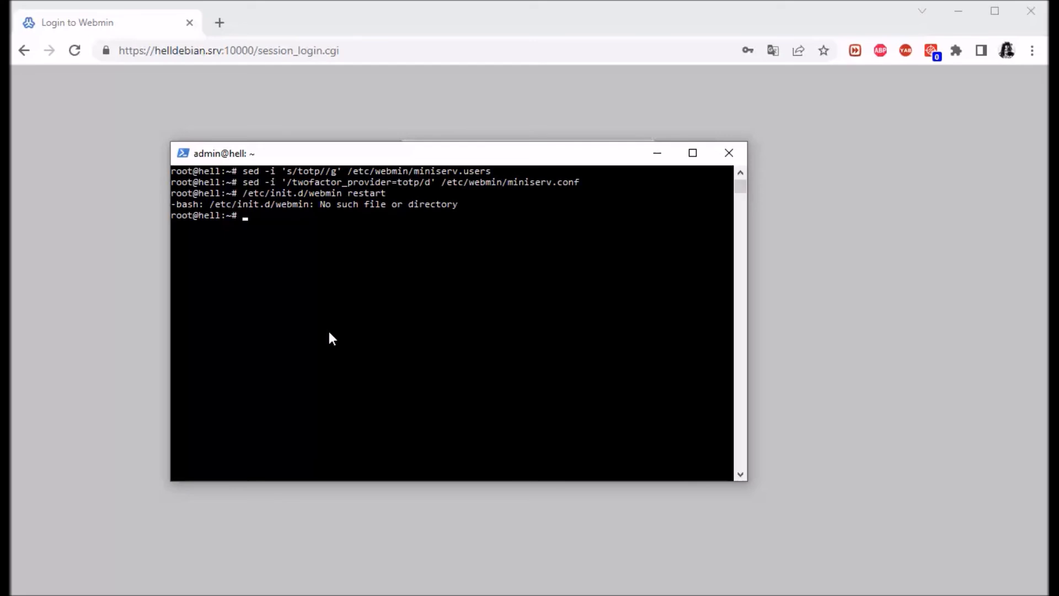
text(systemctl re)
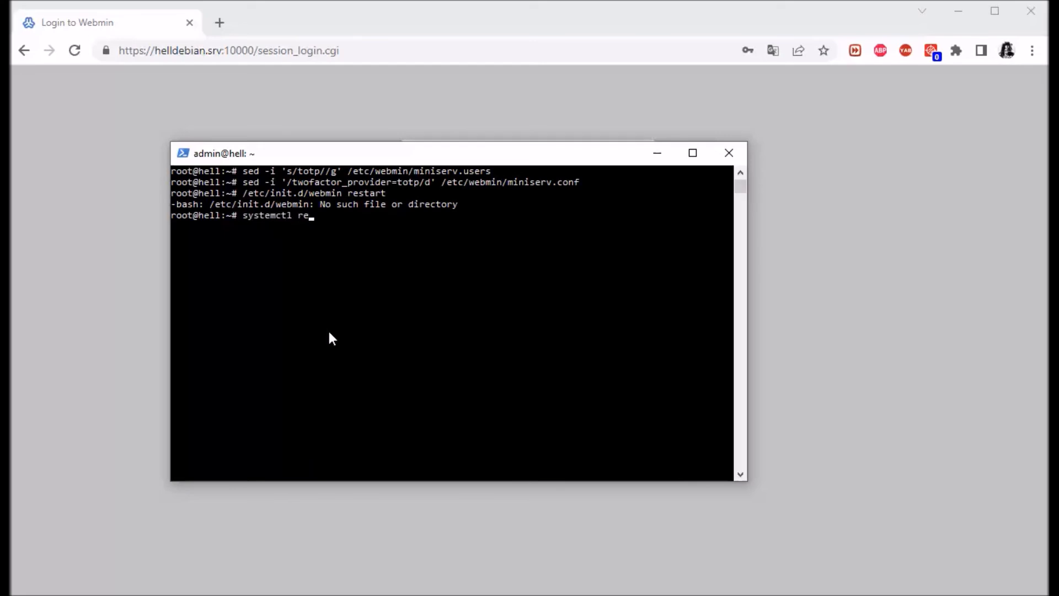
text(start webmin)
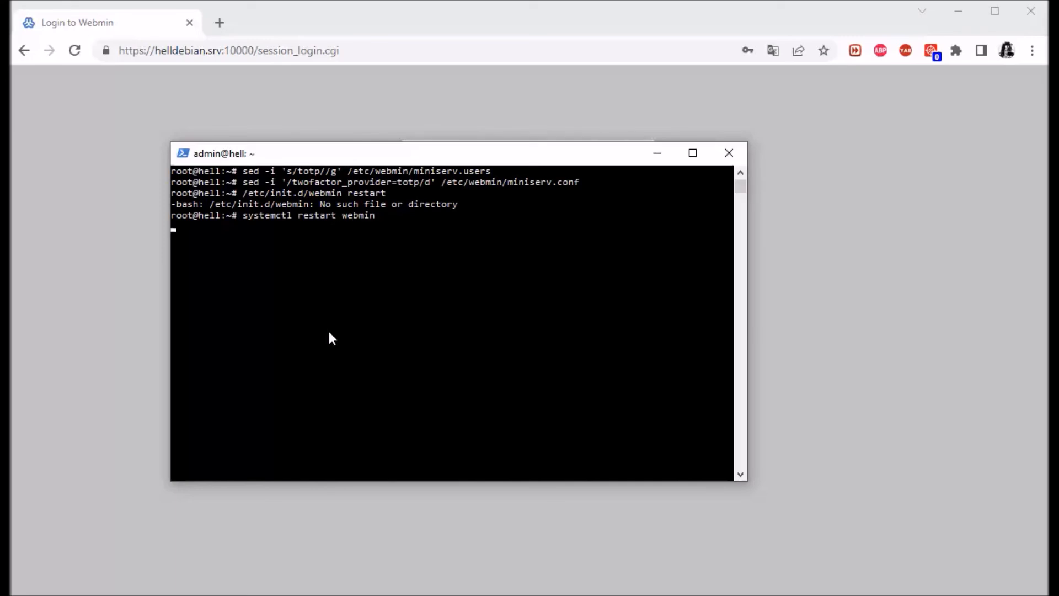
mouse_move(342, 329)
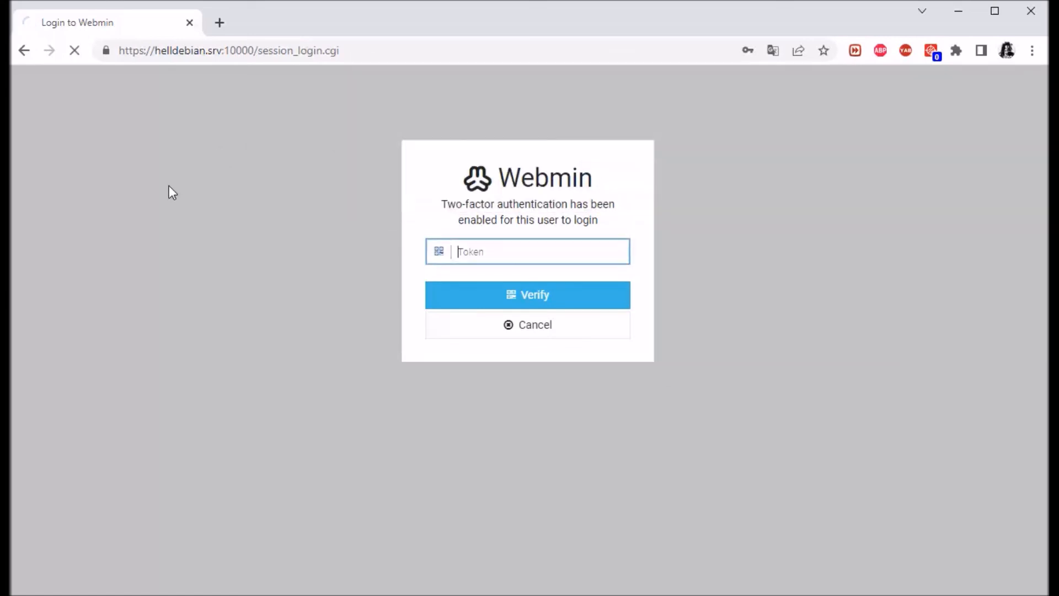
Reach the dashboard without a token, sign out, and sign in again as root with password only
click(528, 295)
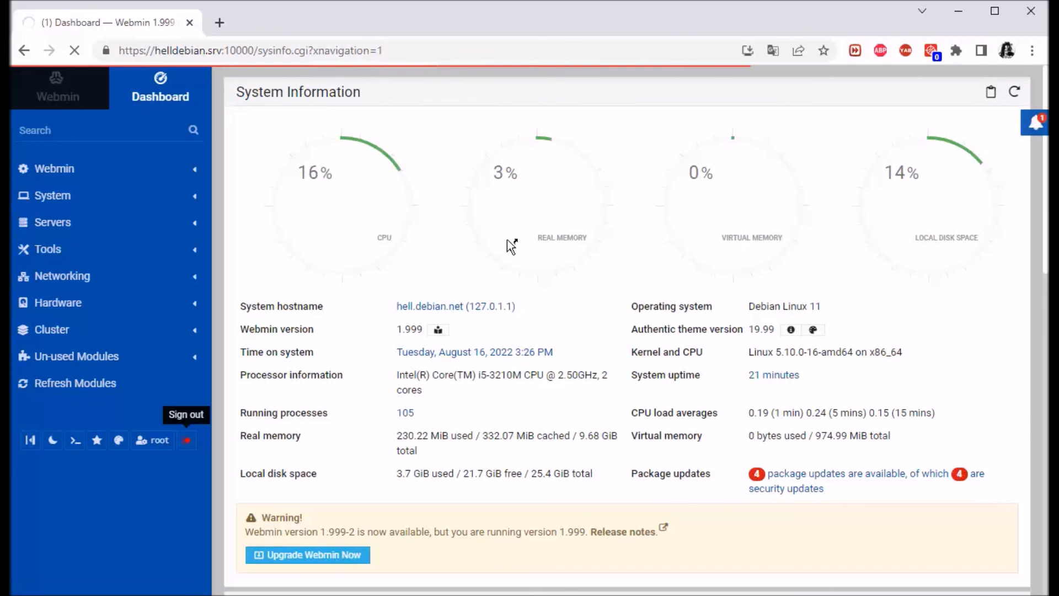
click(186, 440)
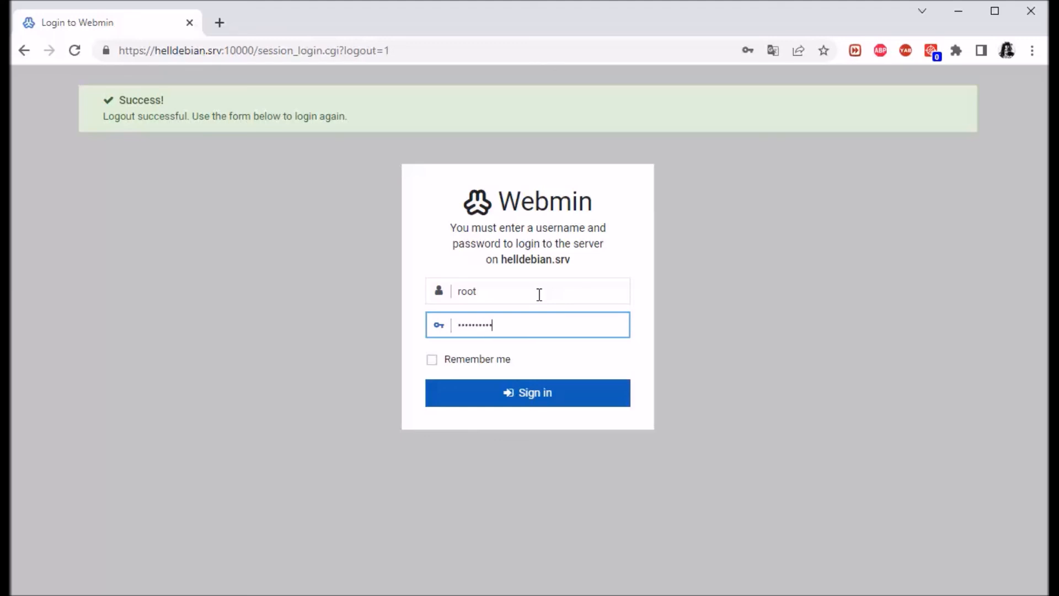
click(527, 393)
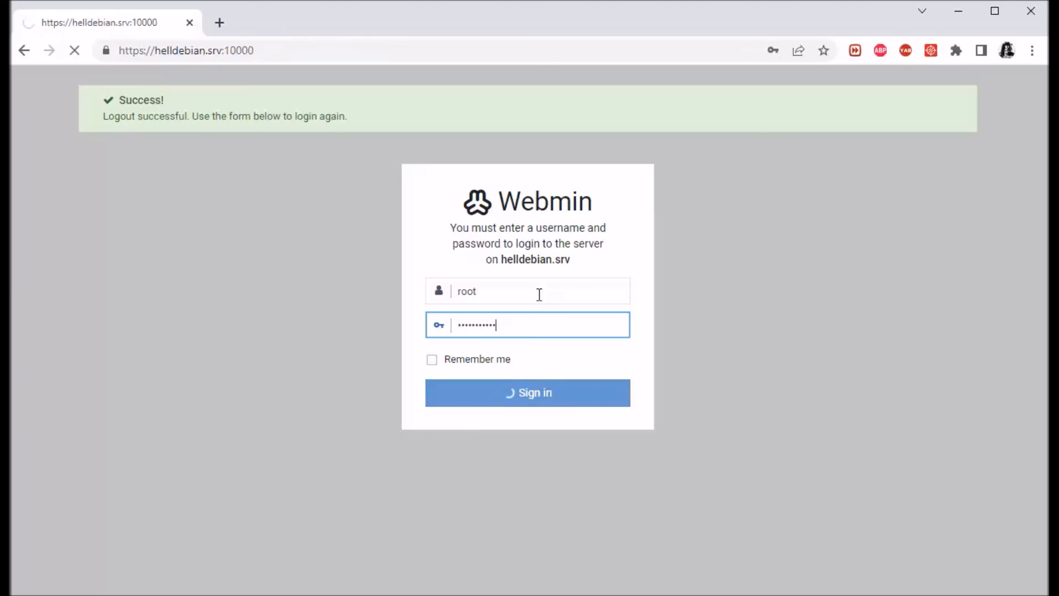
click(527, 393)
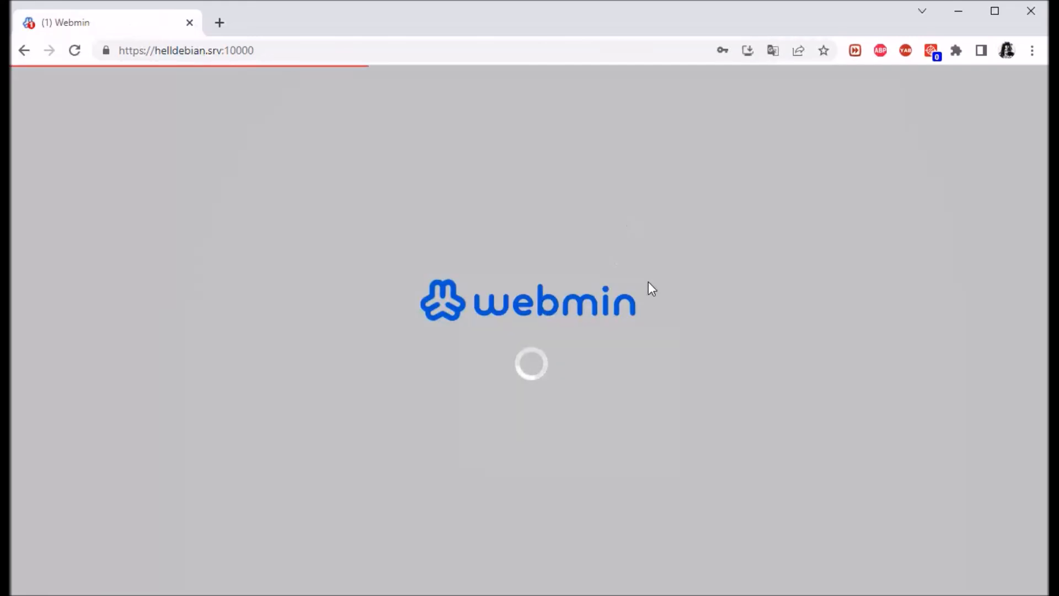